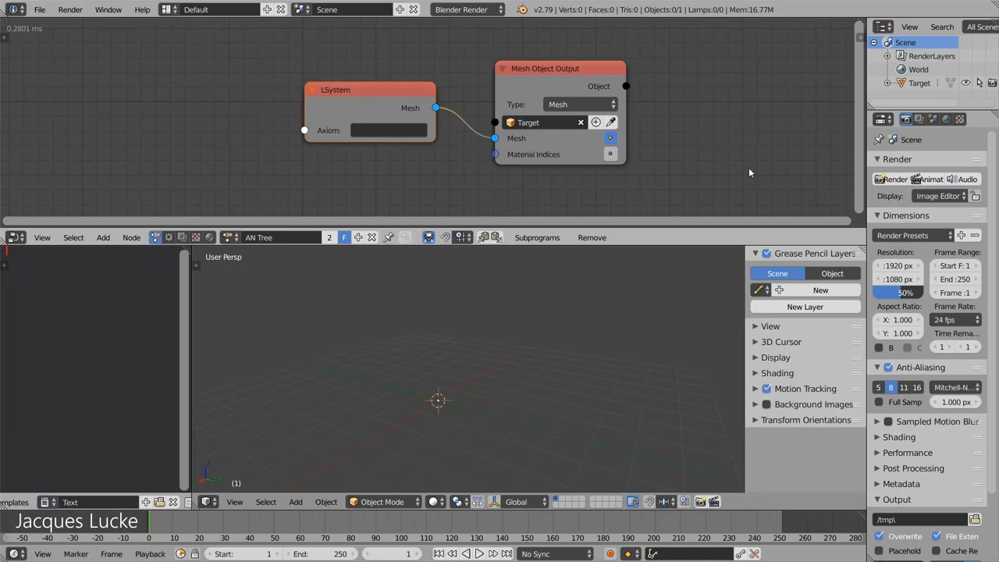
mouse_move(716, 176)
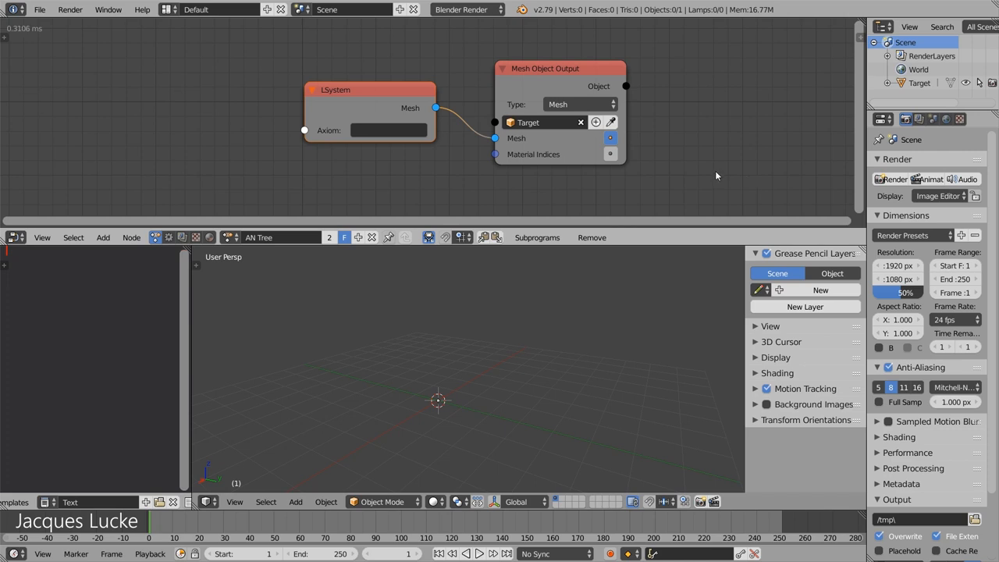
mouse_move(327, 118)
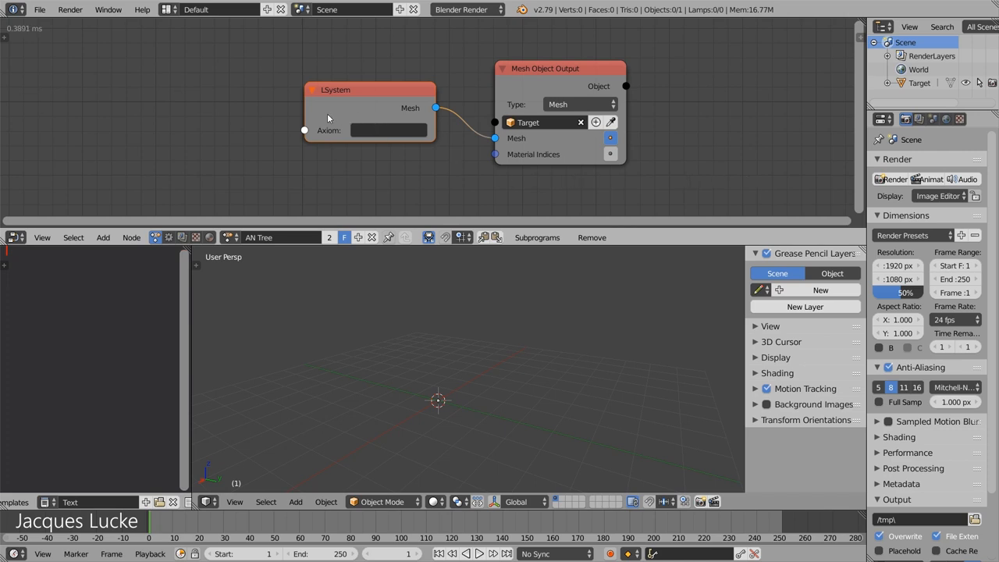
mouse_move(346, 125)
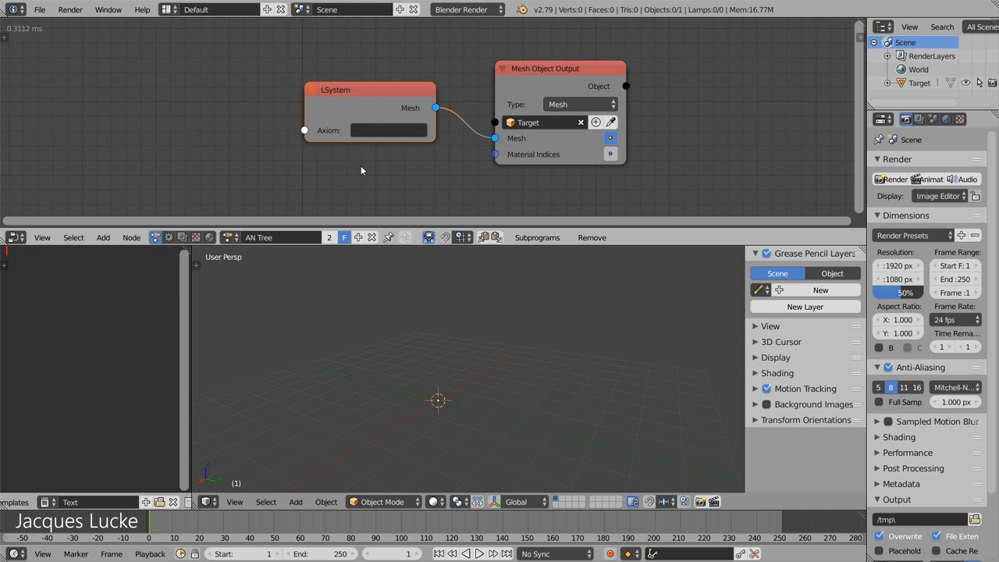
mouse_move(364, 157)
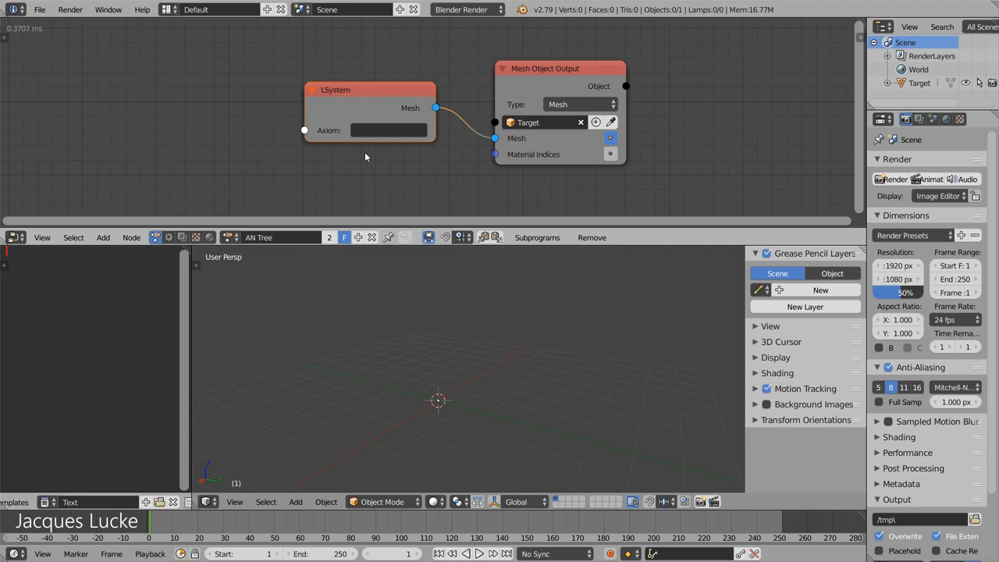
mouse_move(363, 143)
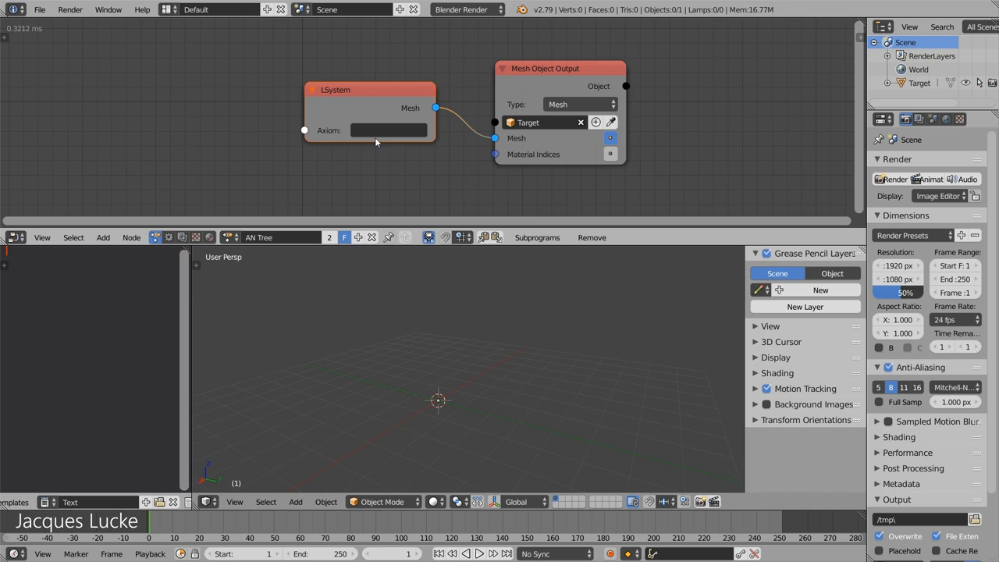
mouse_move(371, 162)
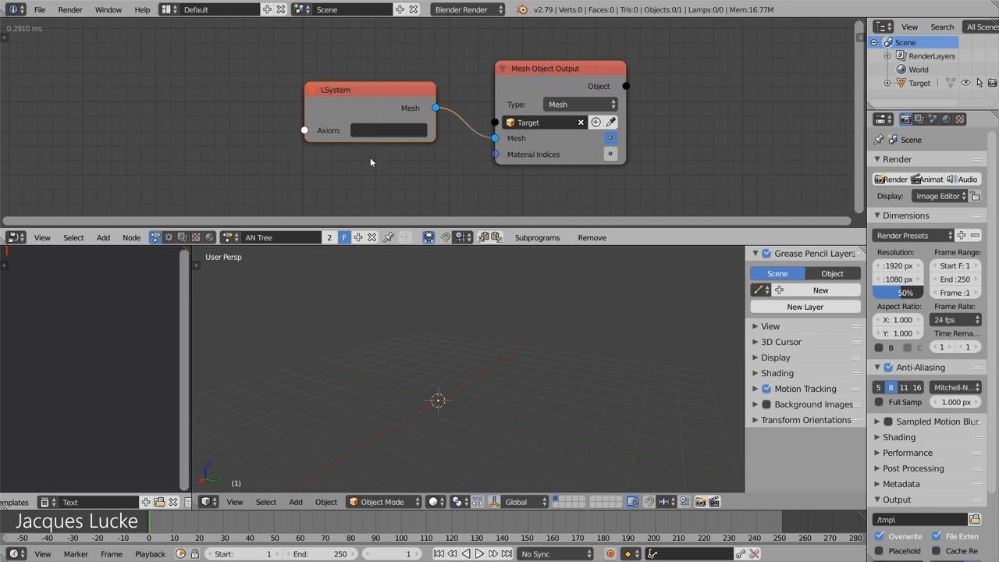
mouse_move(316, 151)
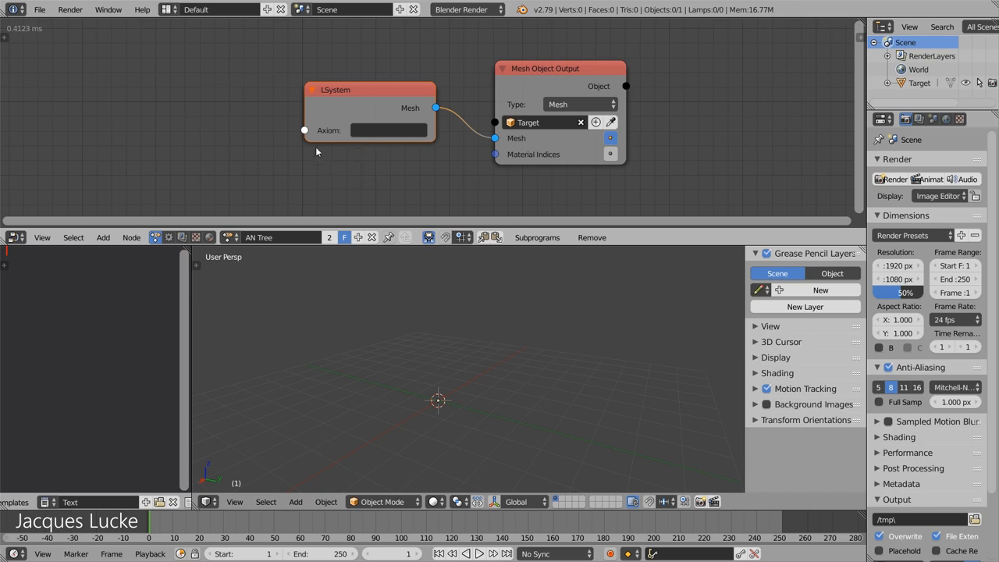
mouse_move(346, 117)
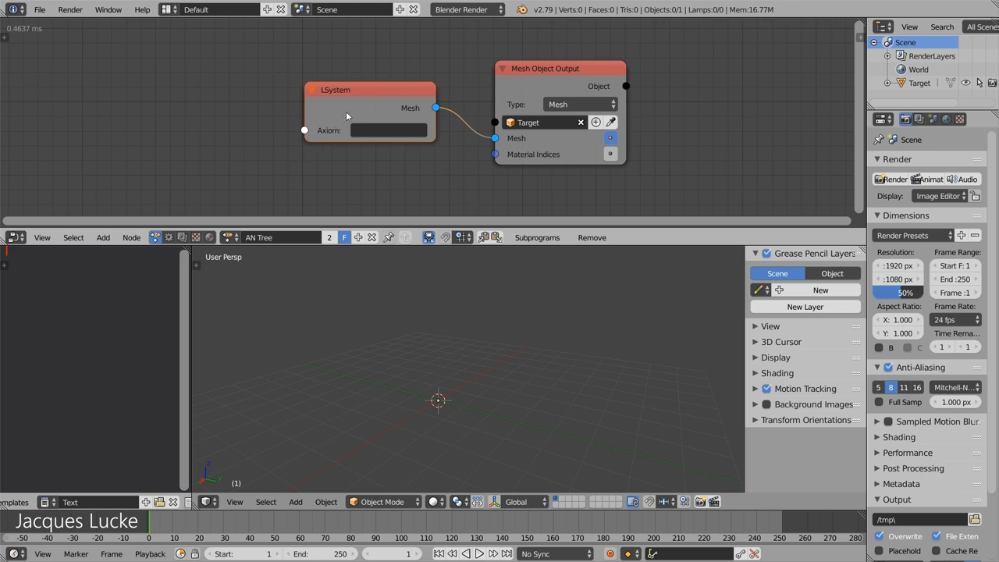
mouse_move(336, 119)
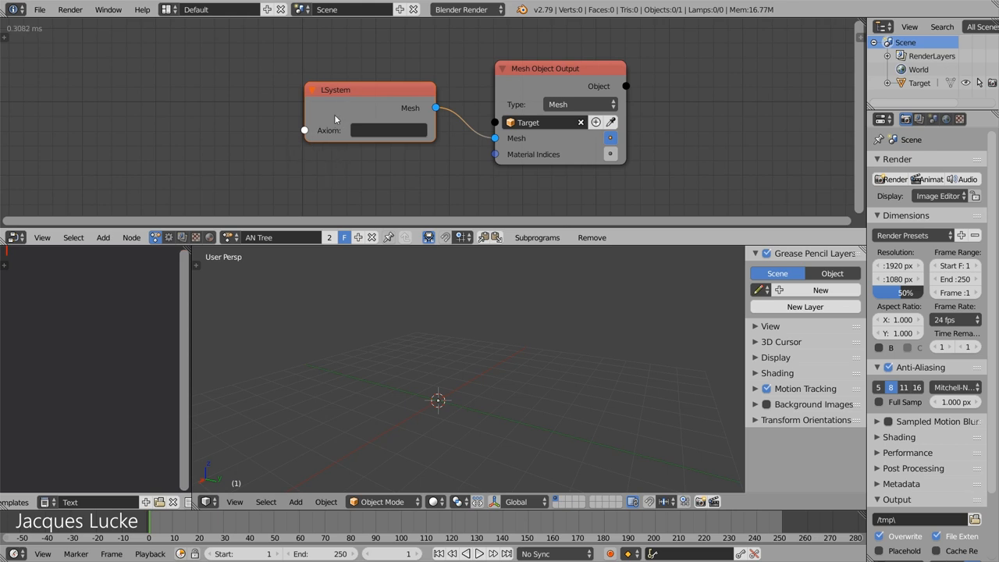
mouse_move(355, 153)
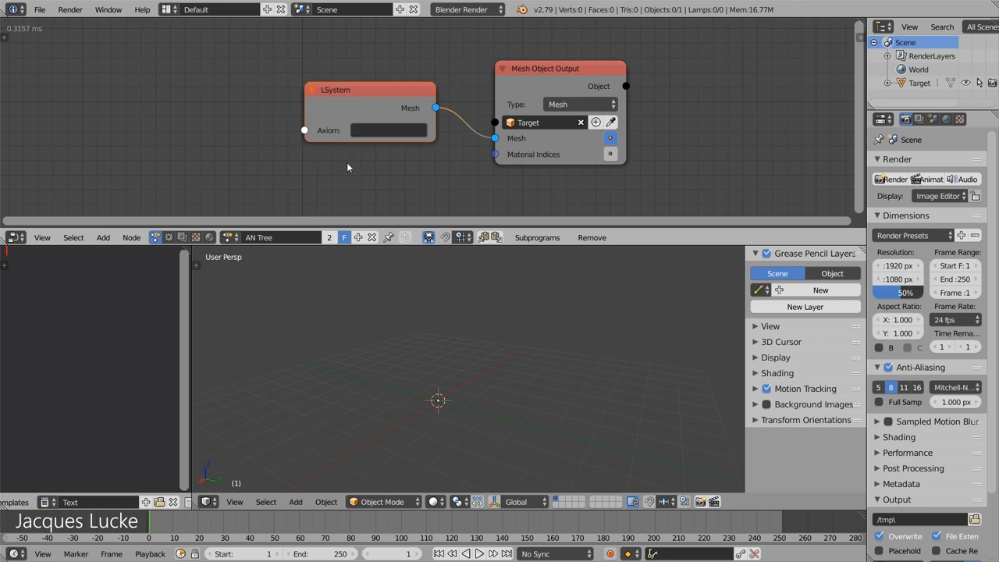
mouse_move(350, 165)
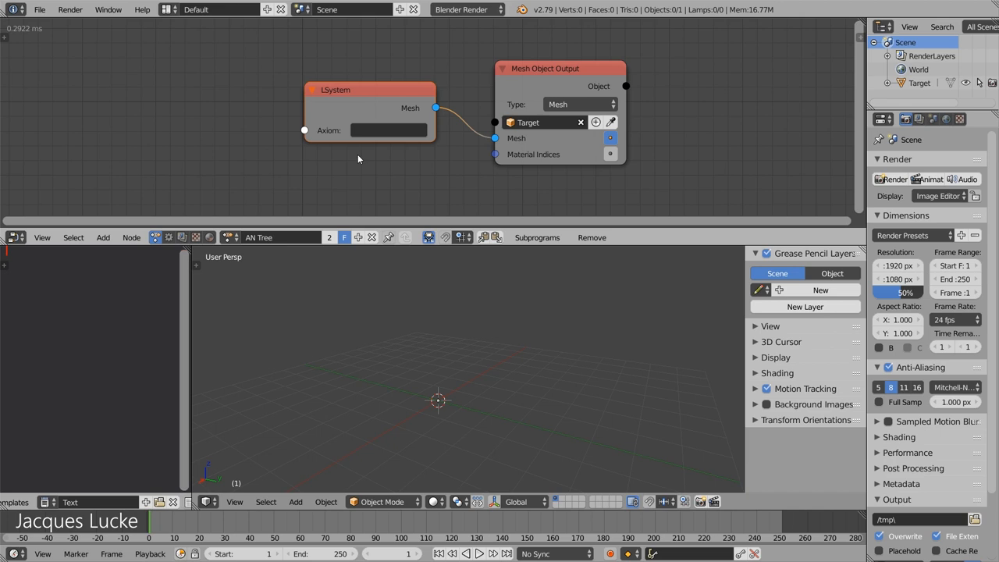
mouse_move(443, 405)
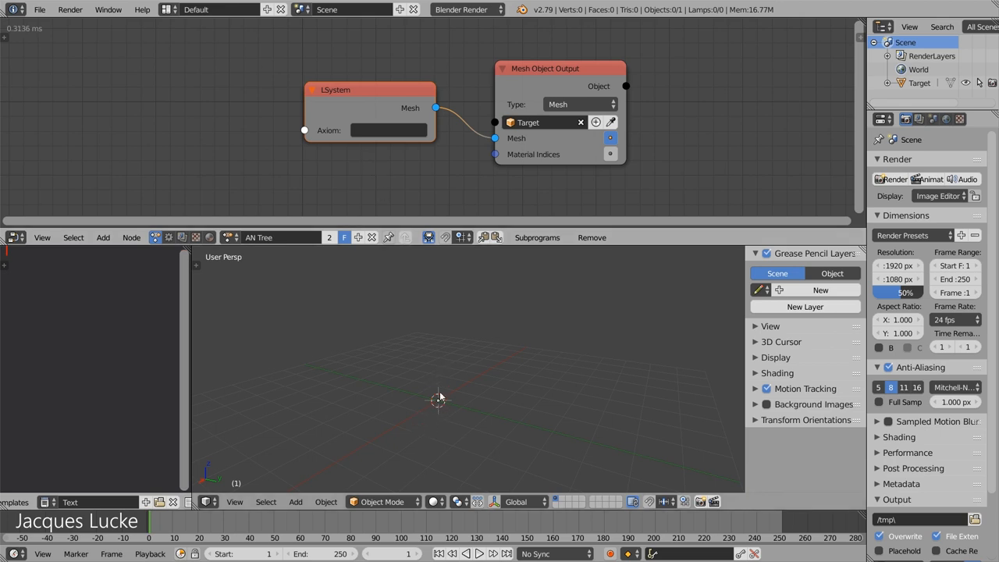
mouse_move(437, 403)
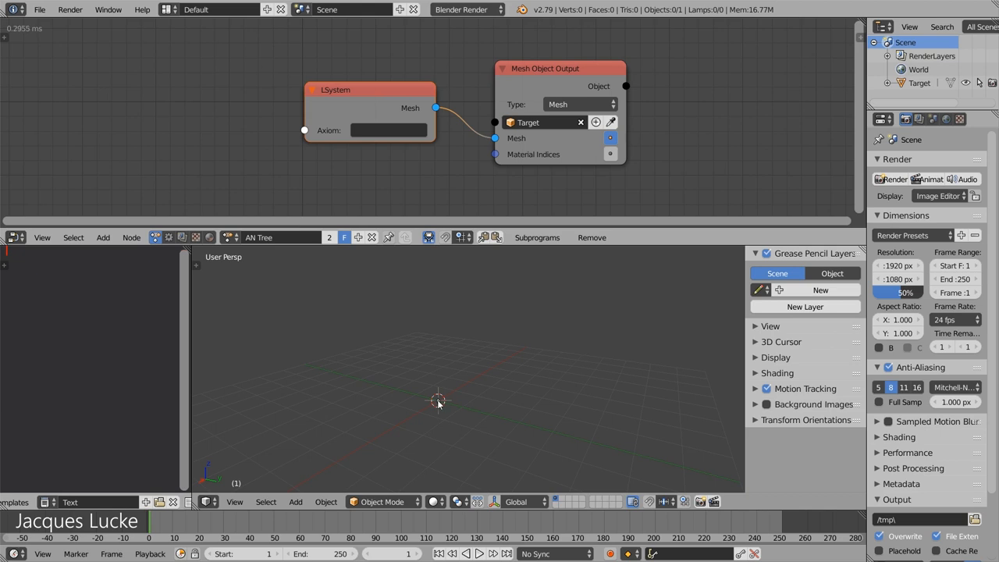
Set the LSystem axiom to F, drawing a single upward line from the origin.
left_click(804, 306)
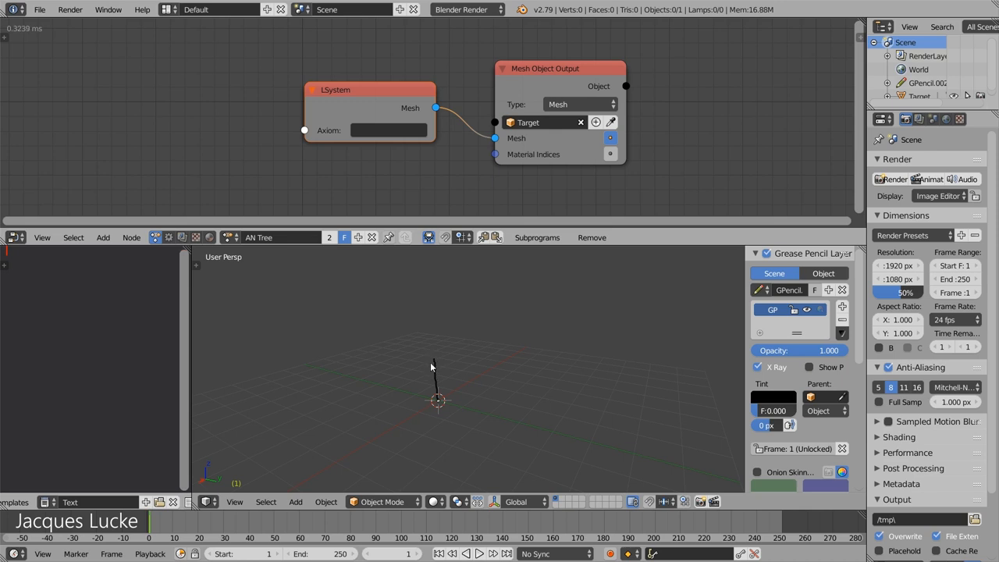
mouse_move(435, 366)
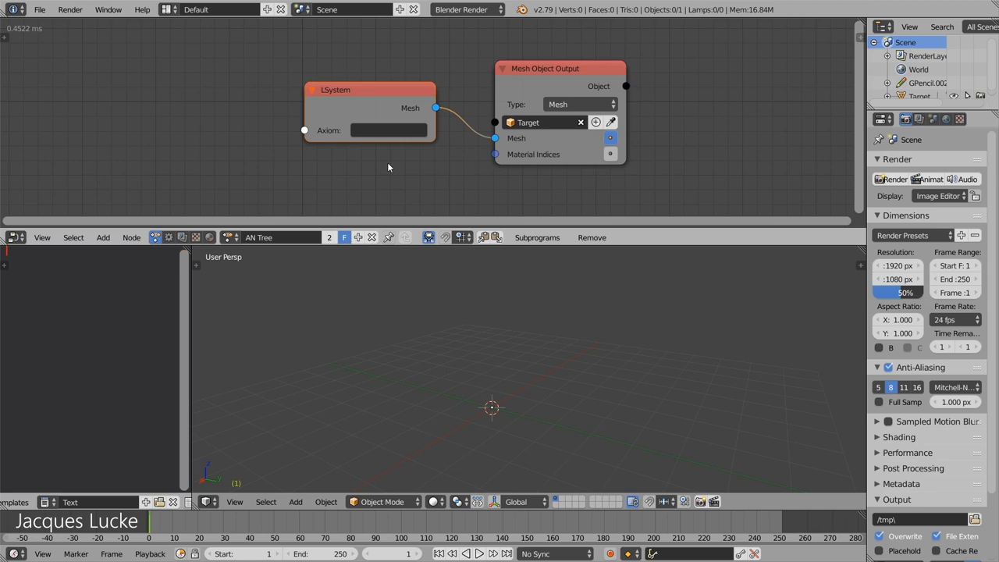
mouse_move(375, 169)
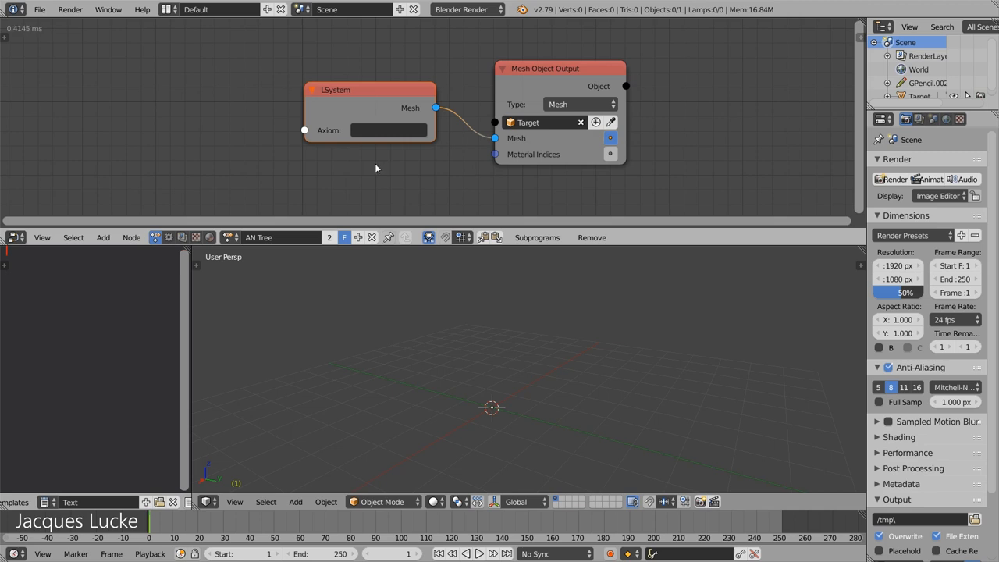
mouse_move(367, 160)
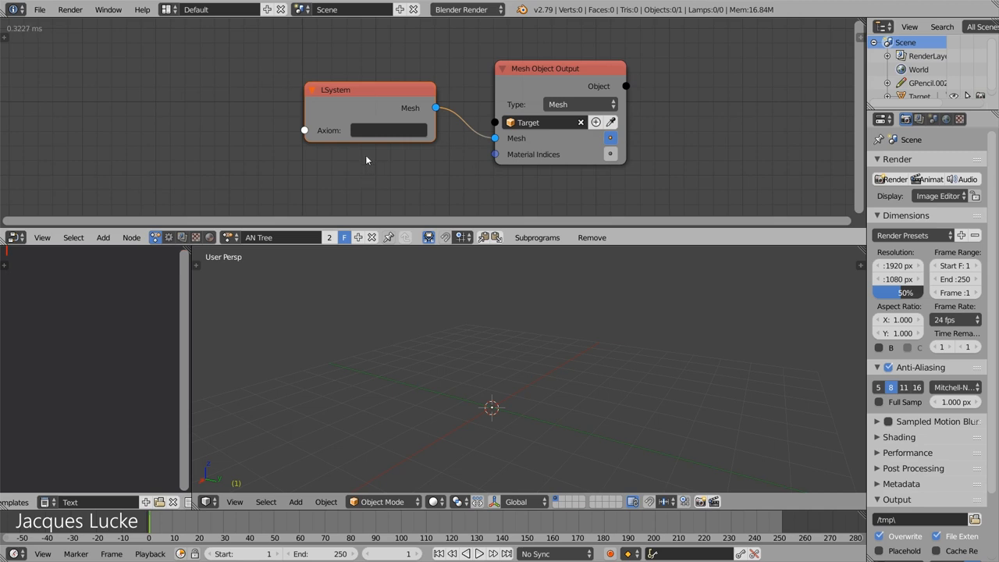
mouse_move(372, 152)
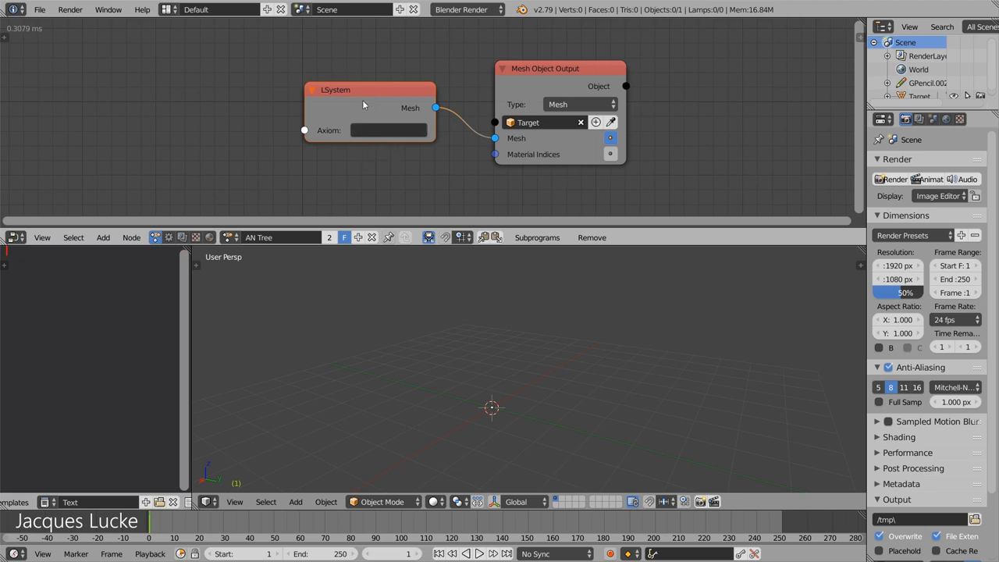
mouse_move(342, 114)
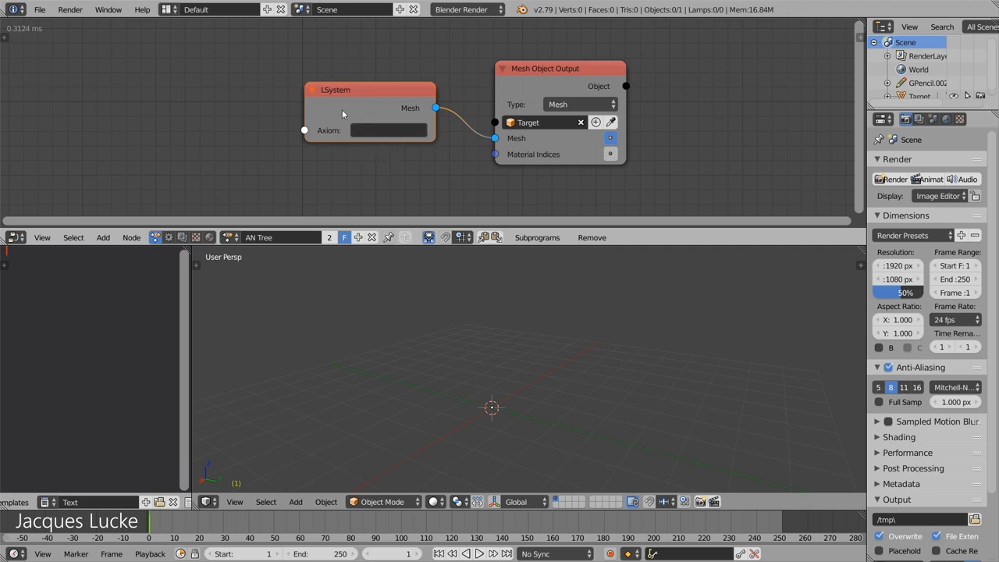
mouse_move(543, 90)
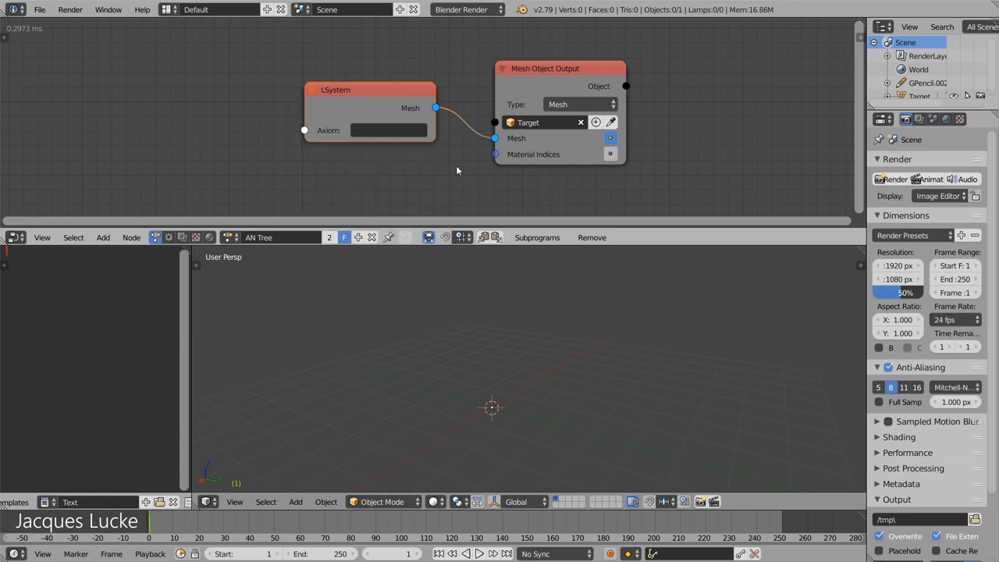
left_click(388, 130)
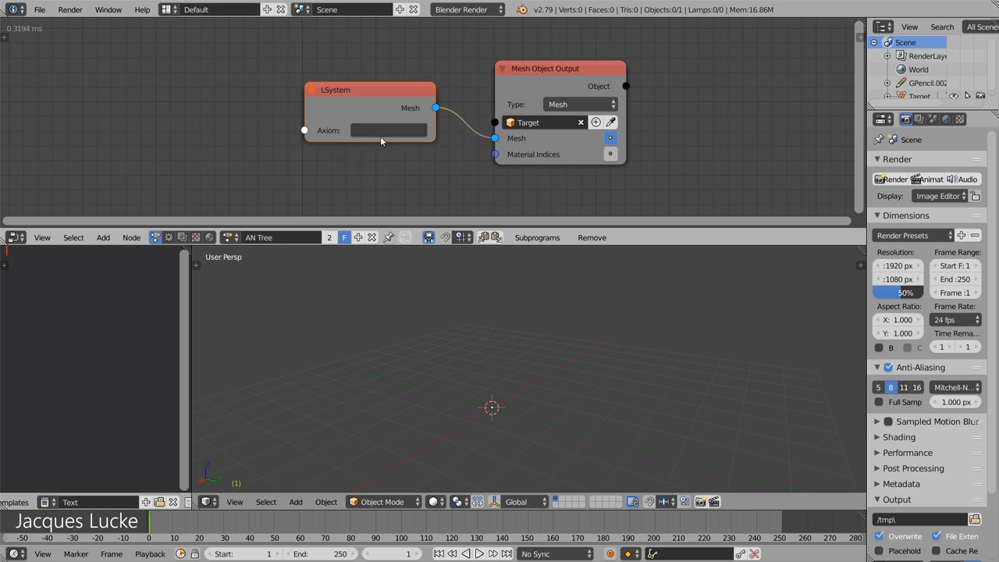
left_click(388, 130)
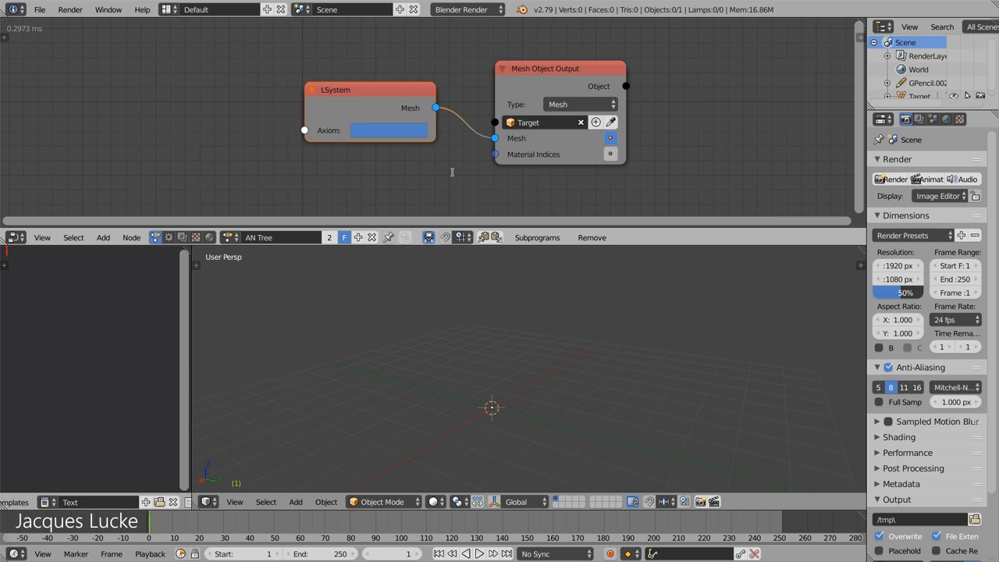
type("F")
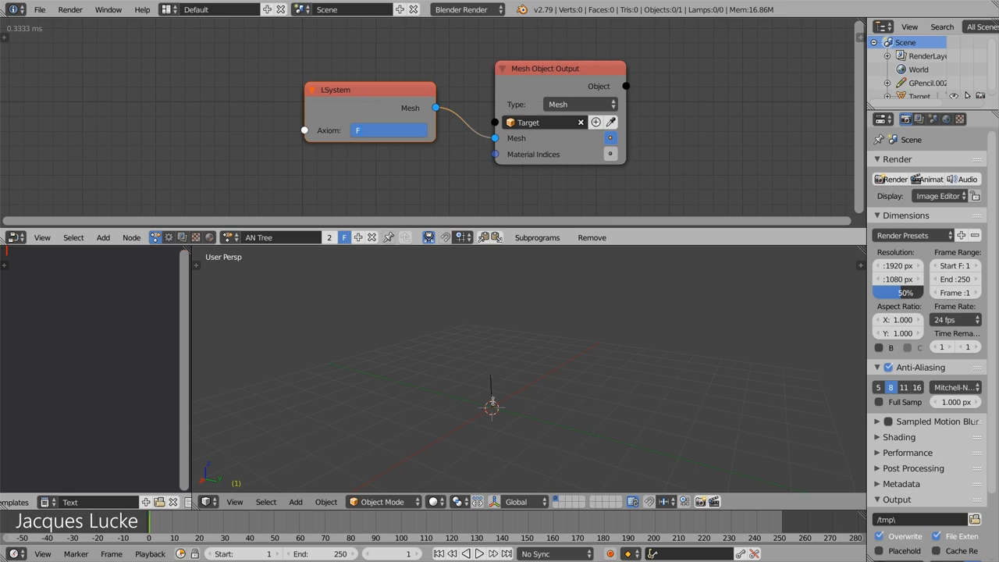
Try lengthening the axiom to FF to extend the line.
left_click(389, 131)
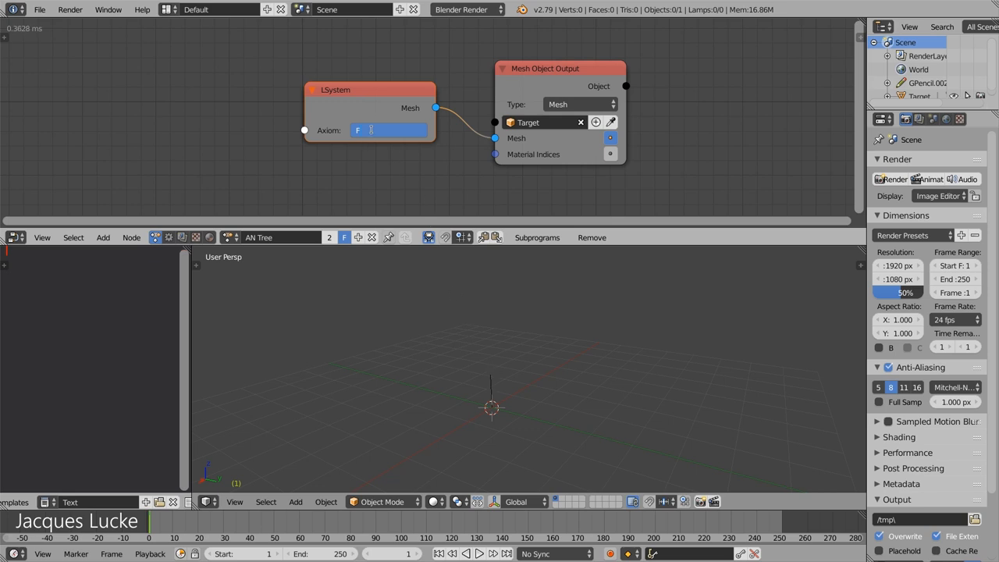
type("F")
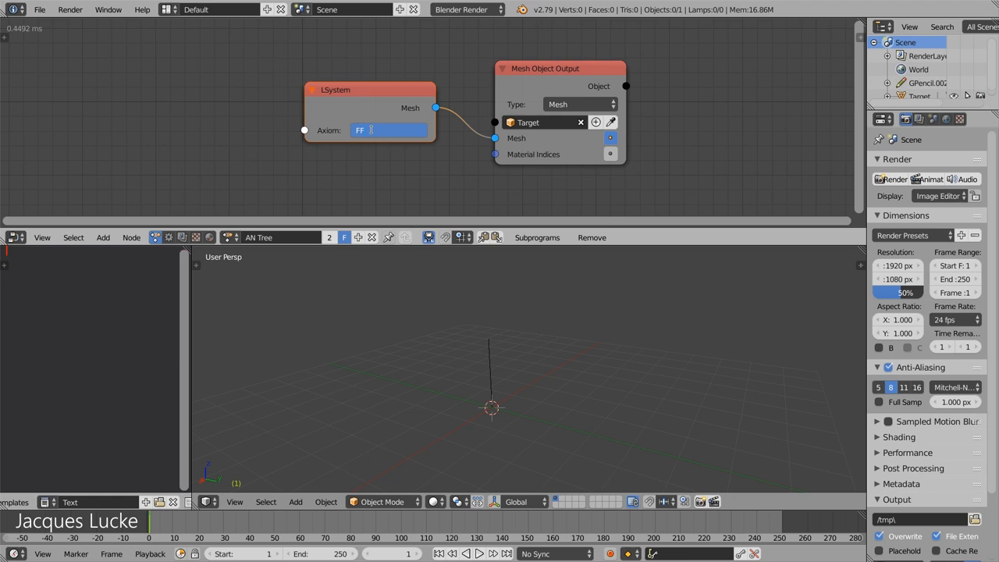
type("FF")
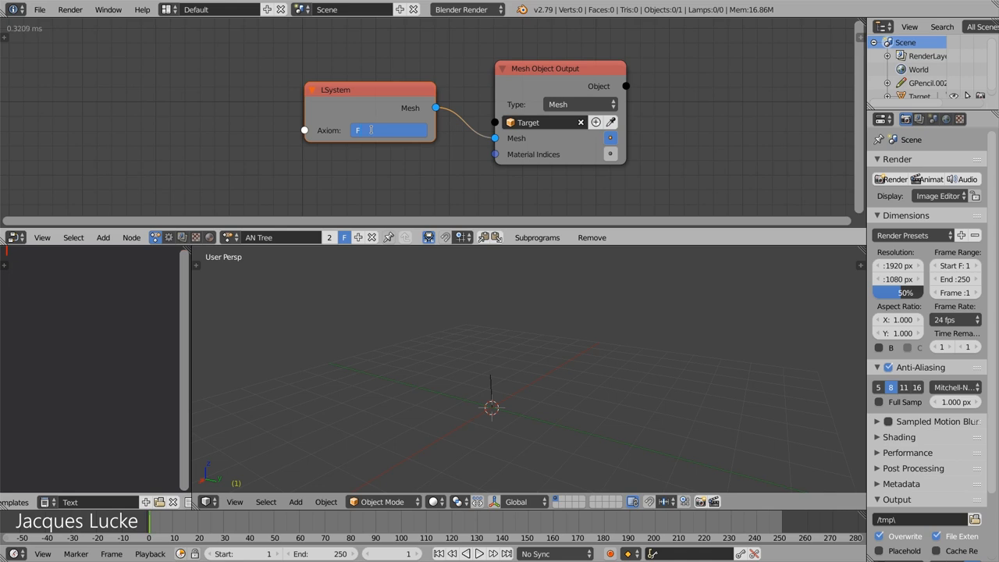
Add a lowercase f gap so the axiom reads FfF, drawing two separated segments.
type("f")
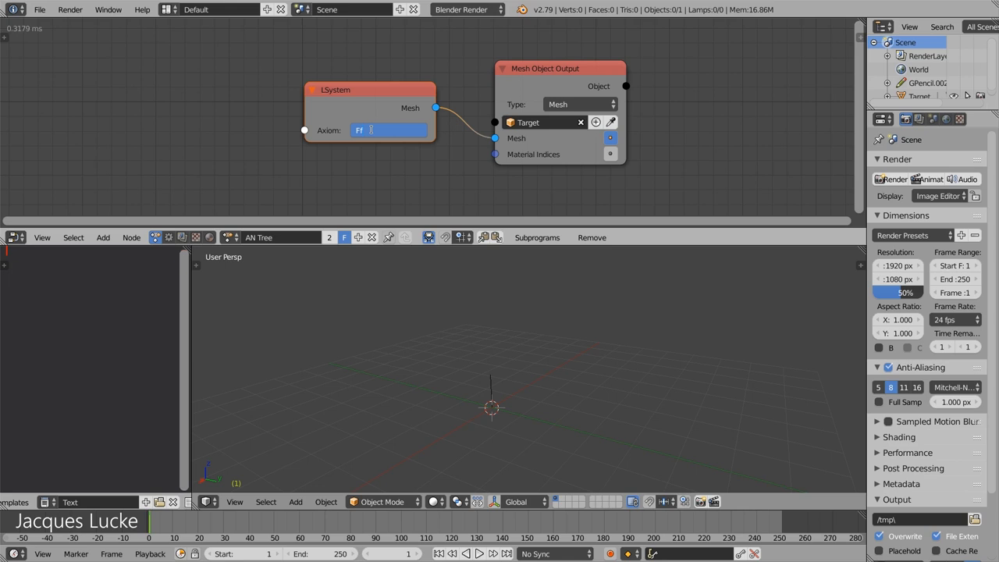
type("f")
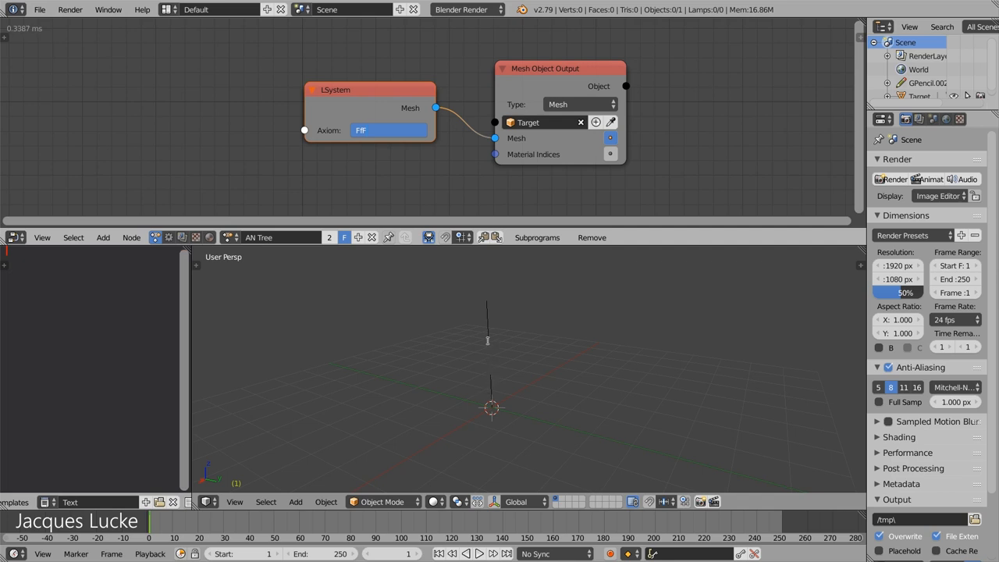
mouse_move(487, 335)
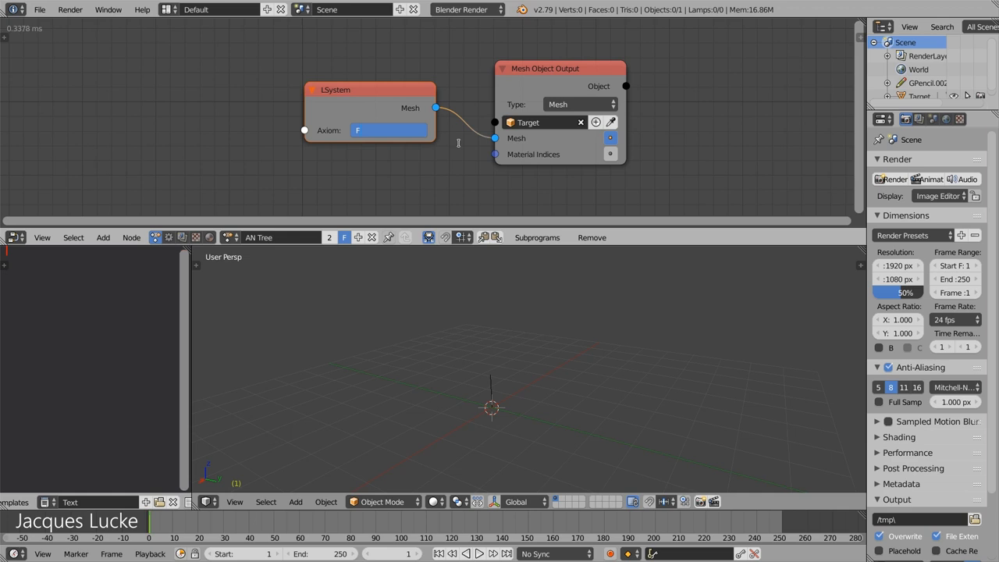
Type the axiom F-FFF+FF-FFF+F+ to draw a right-angle zig-zag path.
type("F+")
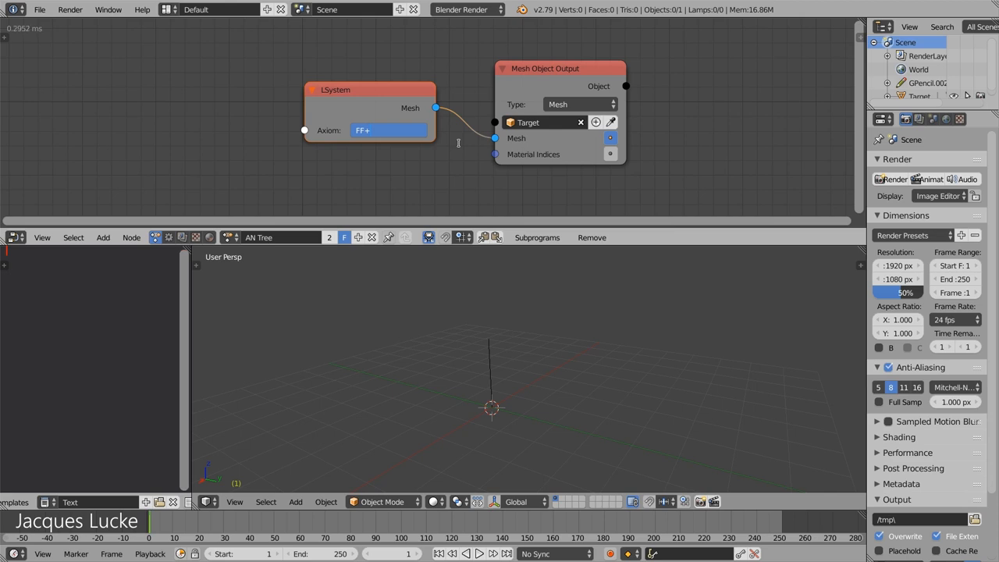
type("F")
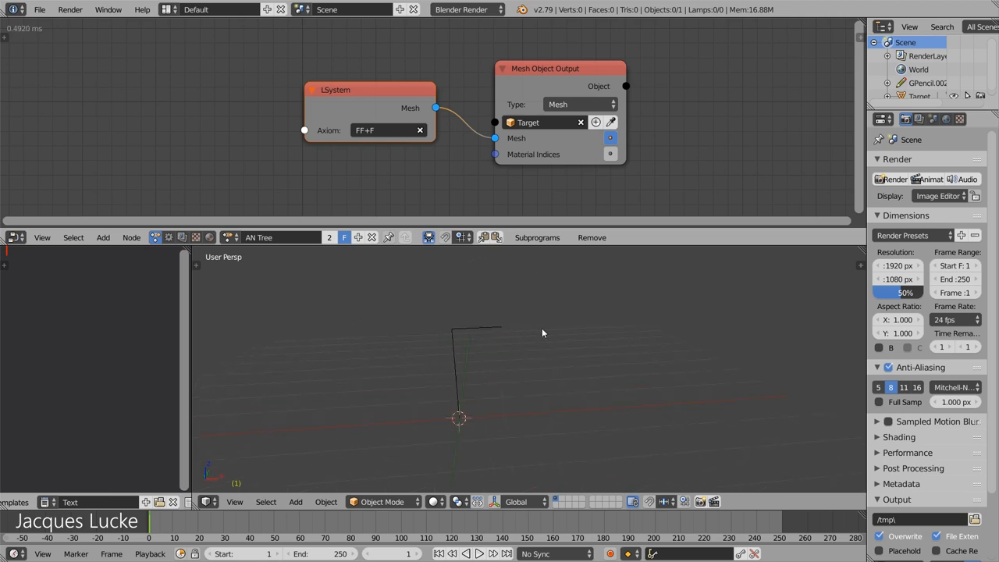
left_click(386, 131)
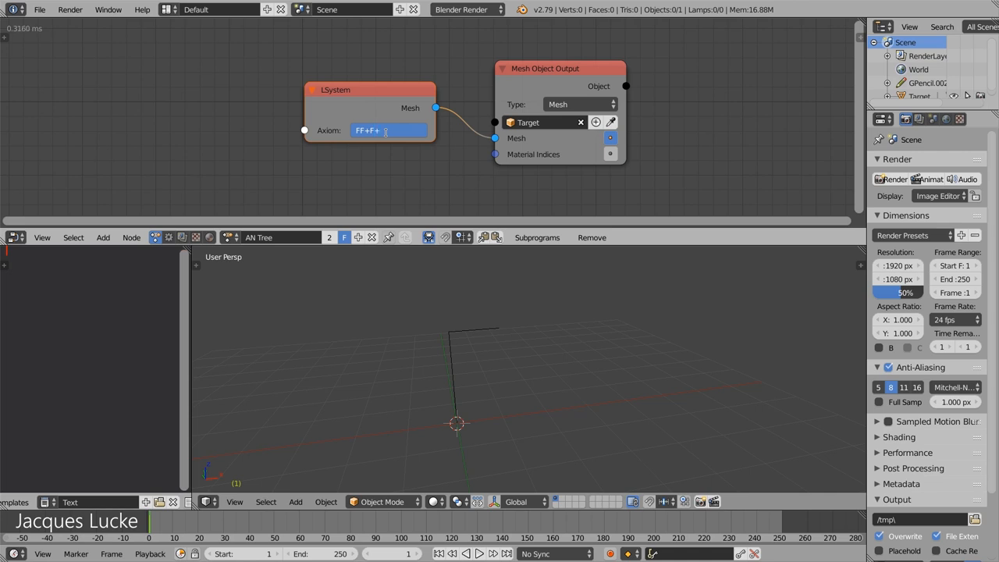
type("F")
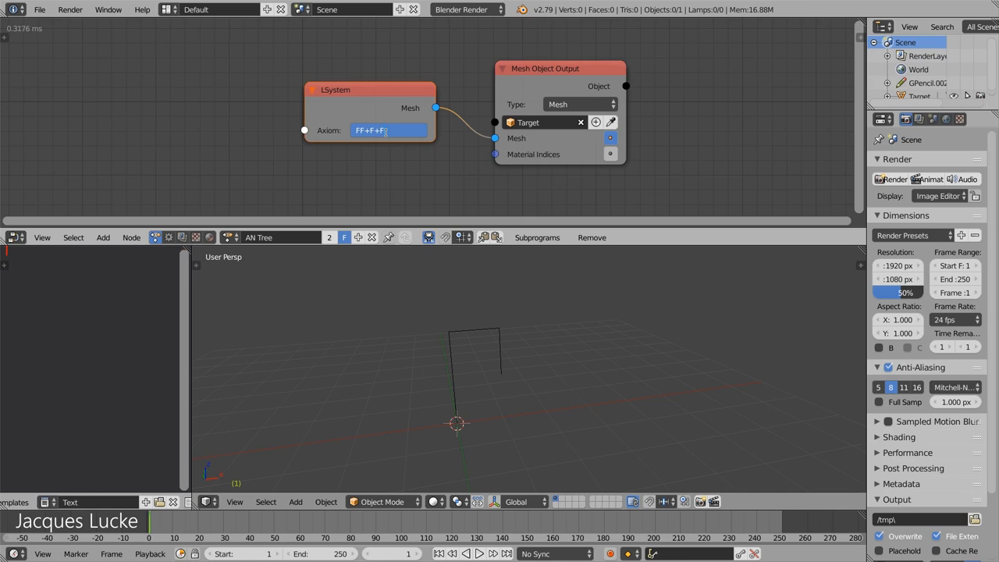
type("FFF")
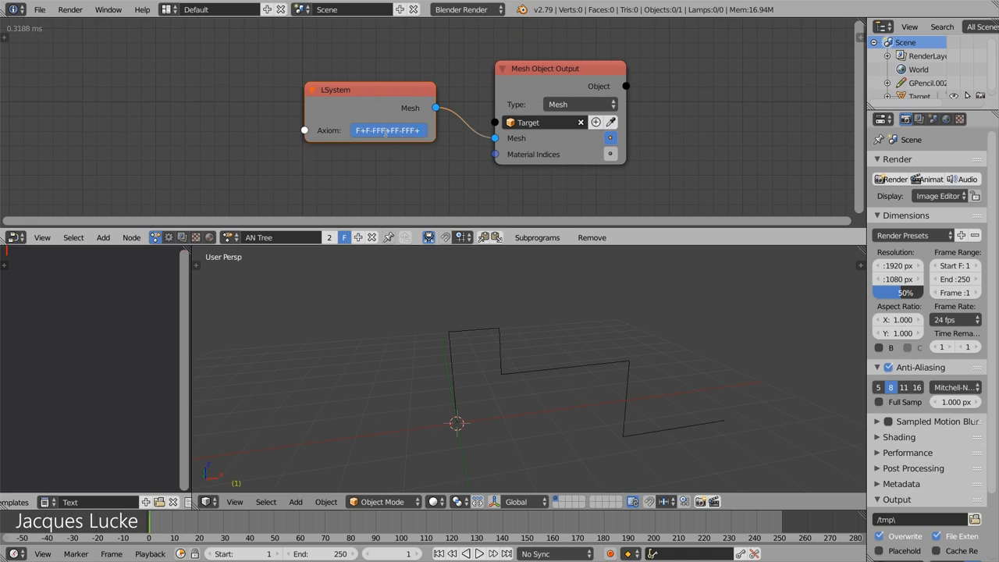
type("F-FFF+FF-FFF+F+")
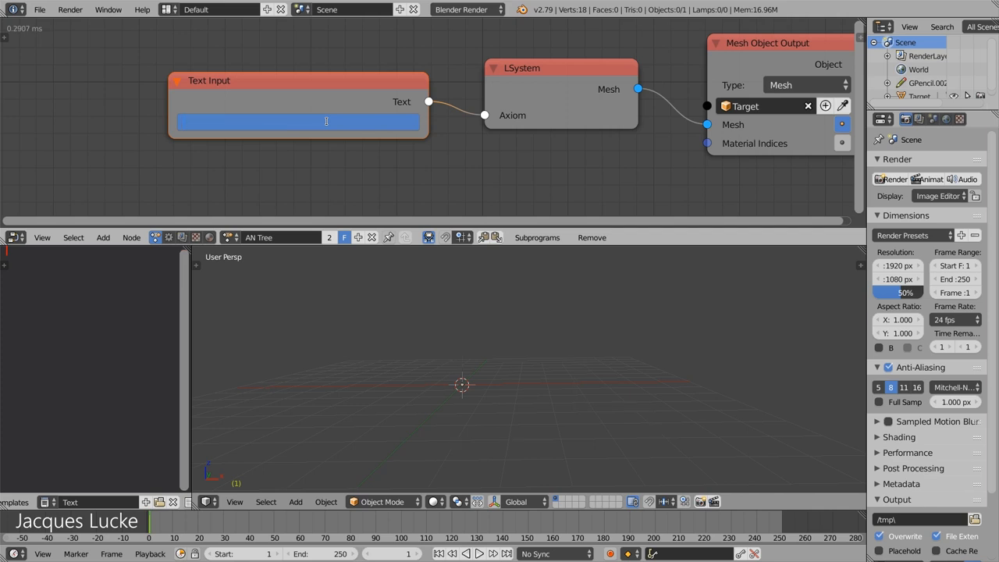
Enter FF in the Text Input node feeding the axiom, drawing one tall line.
type("FF")
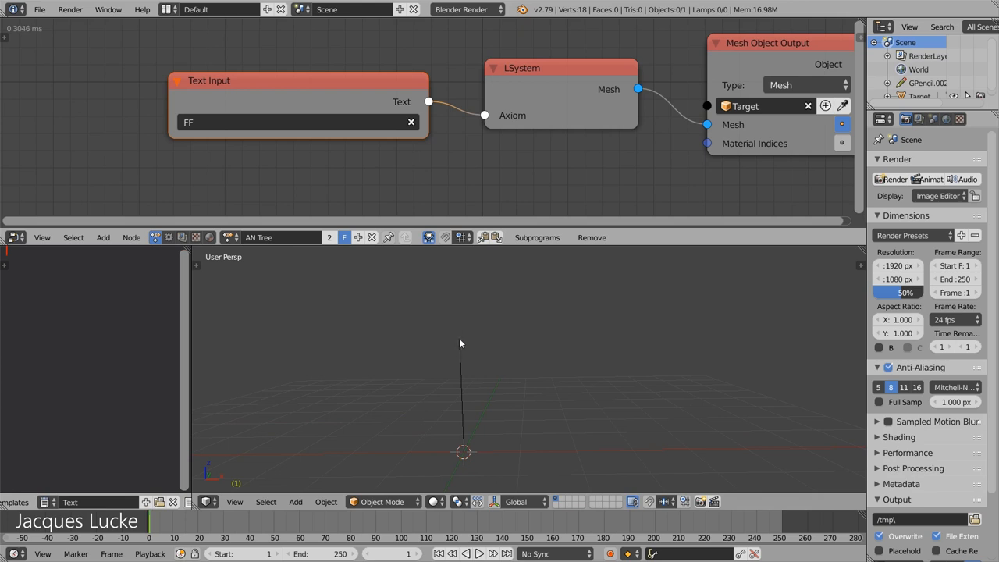
mouse_move(458, 345)
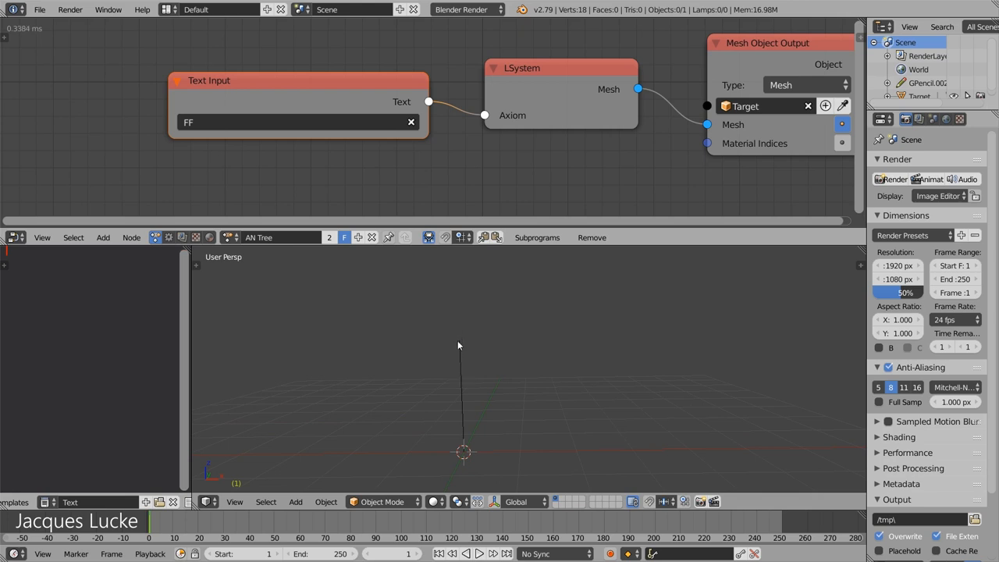
mouse_move(461, 353)
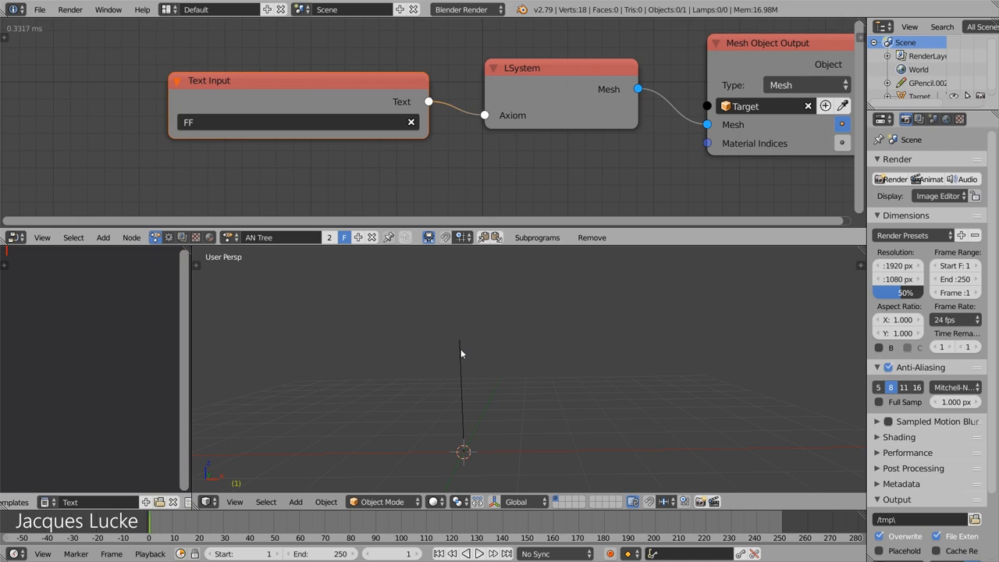
mouse_move(462, 345)
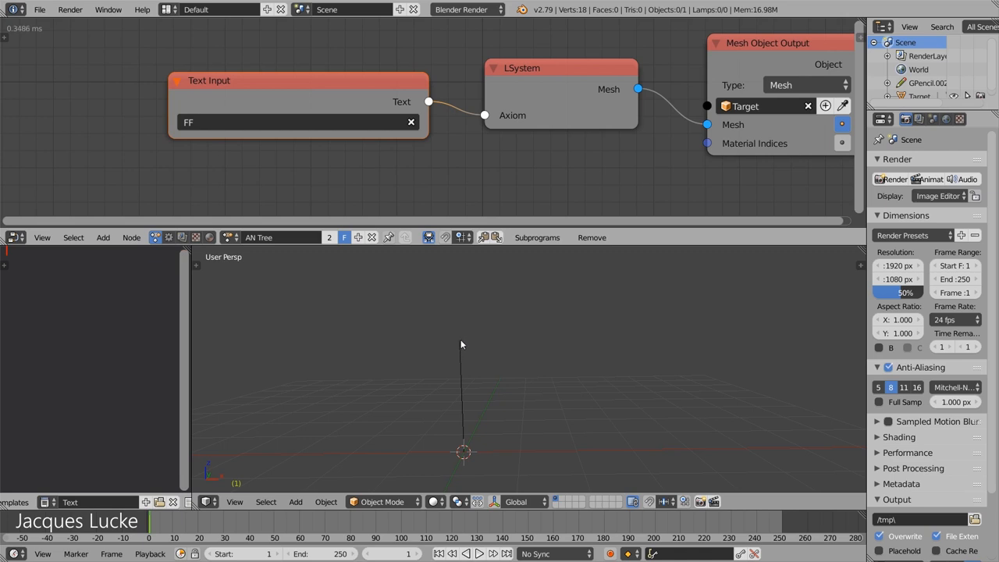
mouse_move(459, 345)
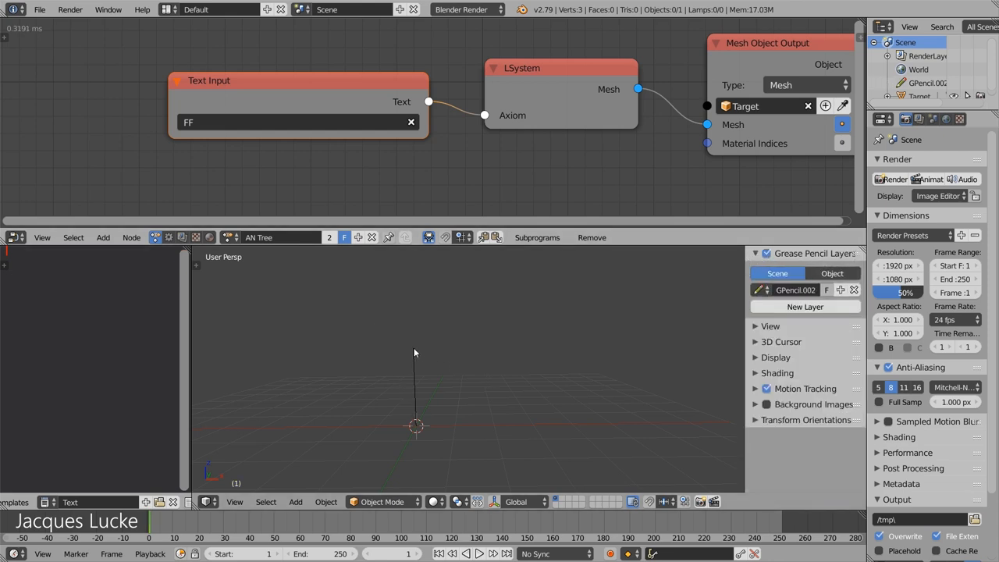
left_click(804, 306)
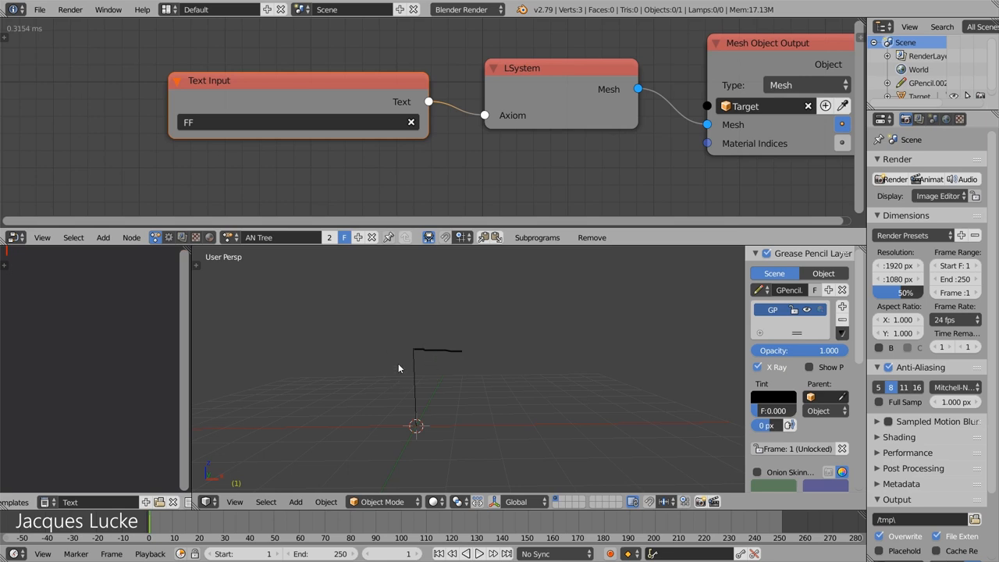
mouse_move(414, 353)
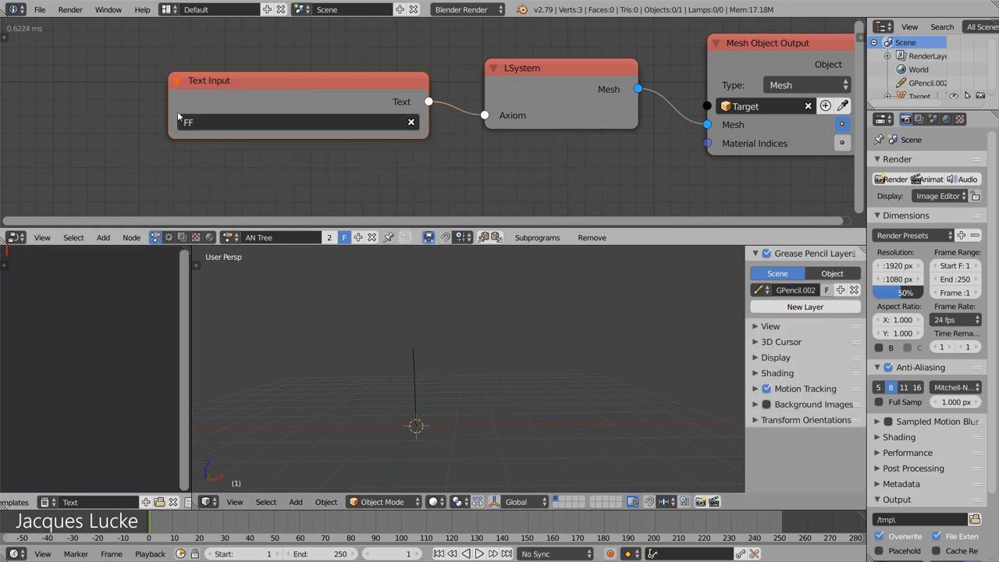
left_click(297, 122)
type("[")
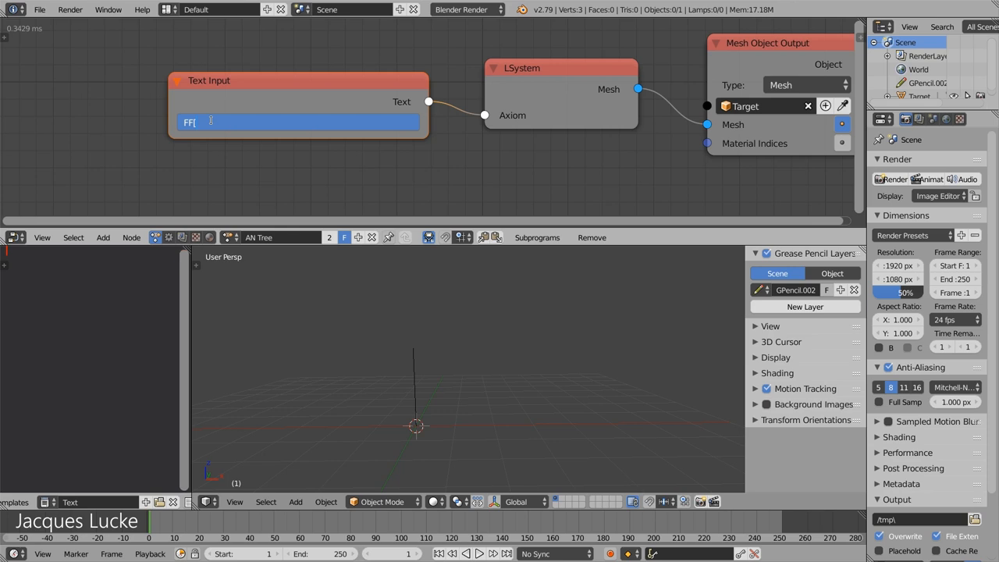
Add the bracketed branch [+FF]F so the axiom reads FF[+FF]F.
type("+")
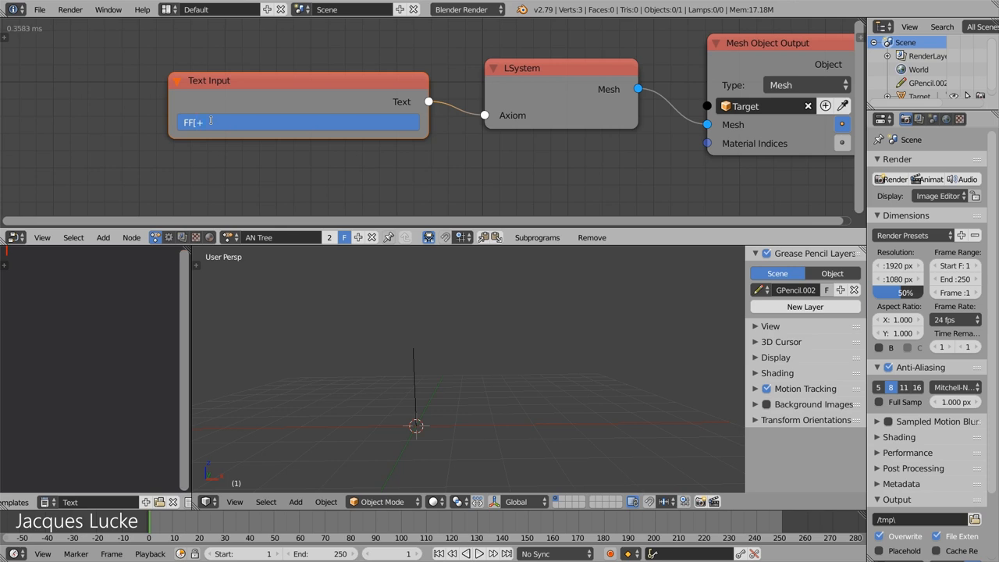
type("F")
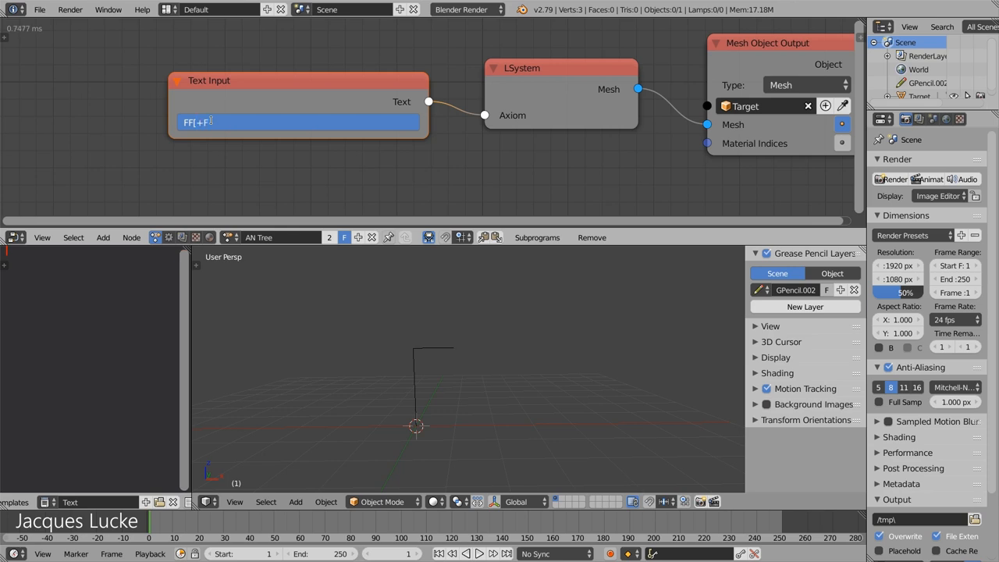
type("F]")
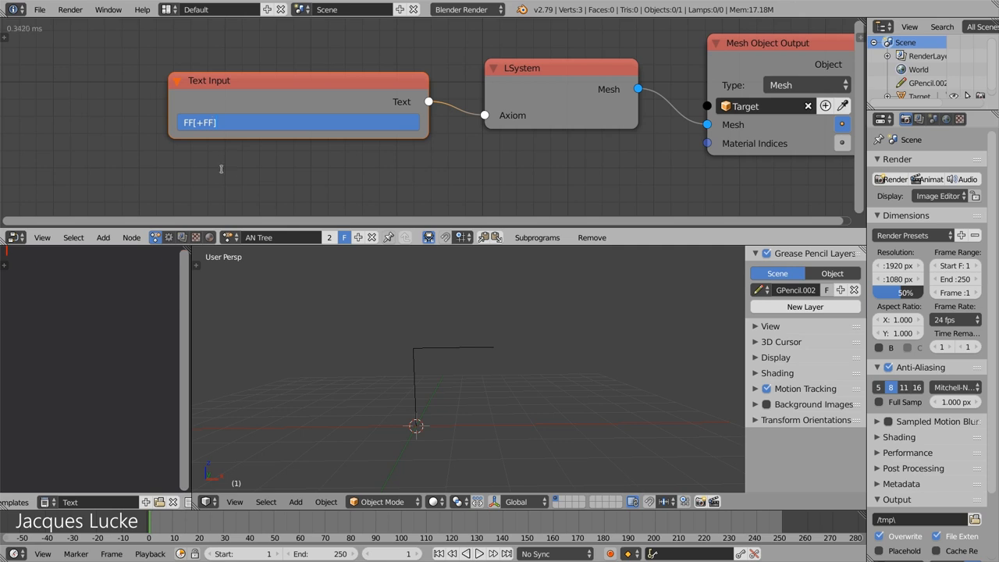
type("F")
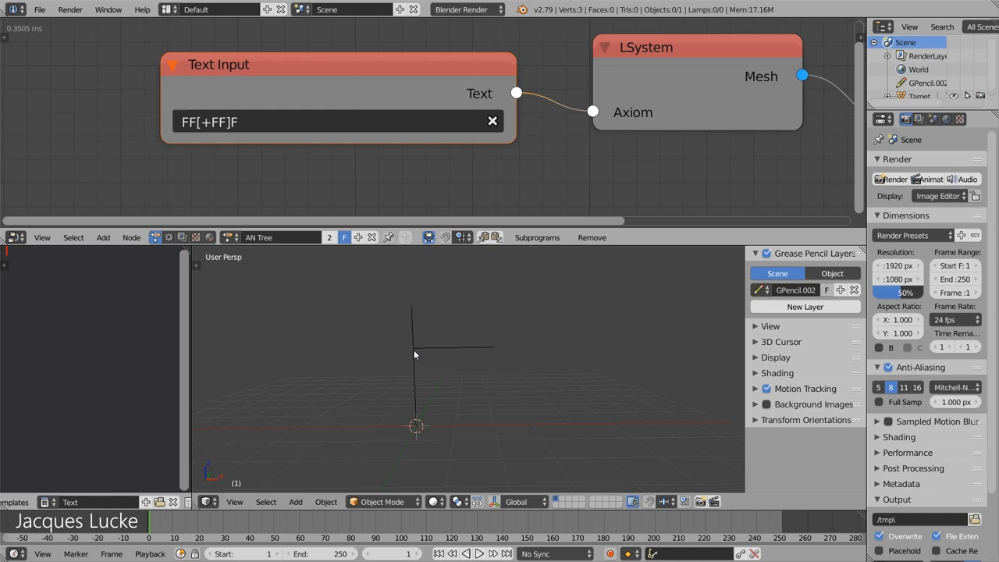
mouse_move(429, 359)
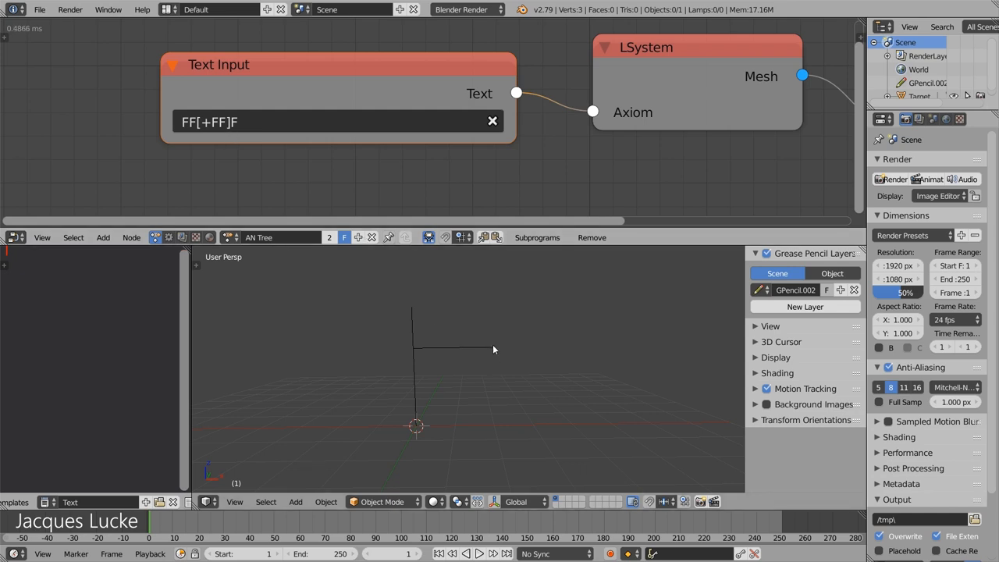
mouse_move(405, 360)
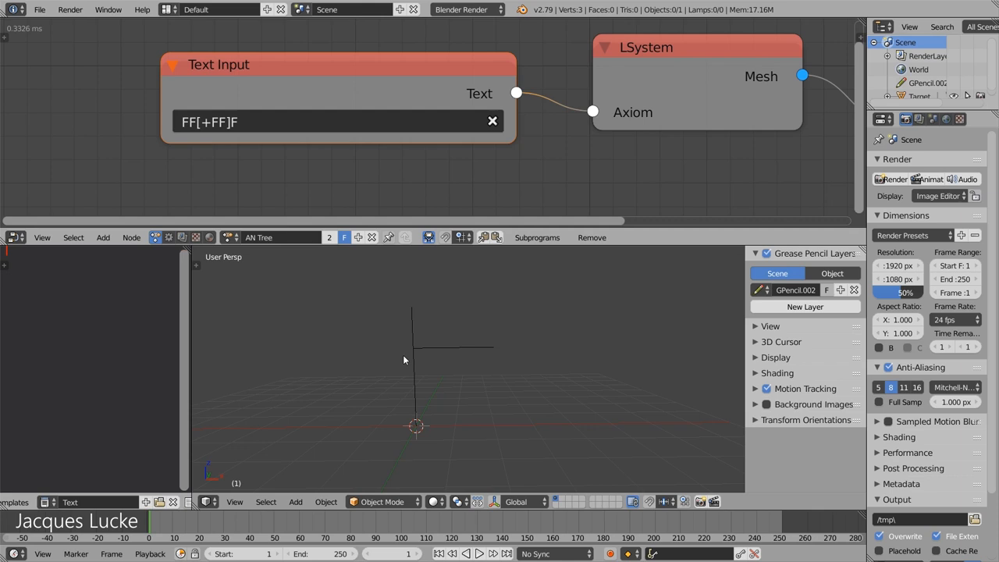
mouse_move(384, 404)
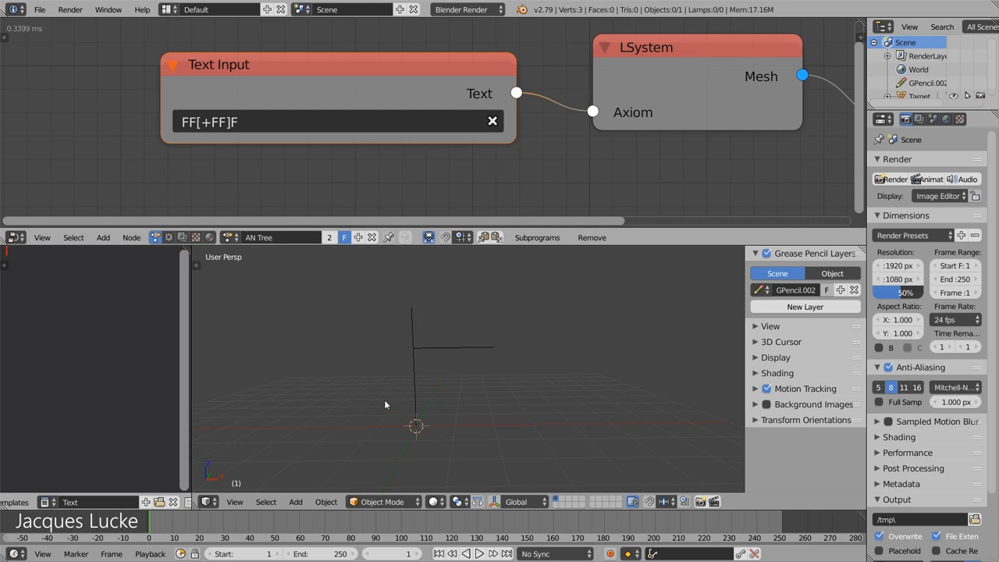
mouse_move(414, 350)
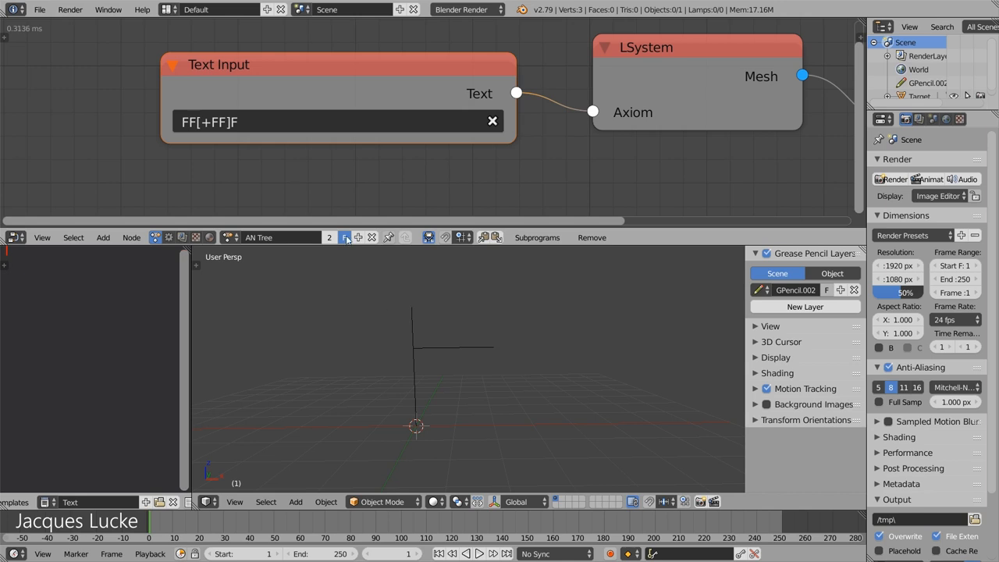
Append [-FF[+F]F]FF, making the axiom FF[+FF]F[-FF[+F]F]FF with a nested left branch.
left_click(335, 122)
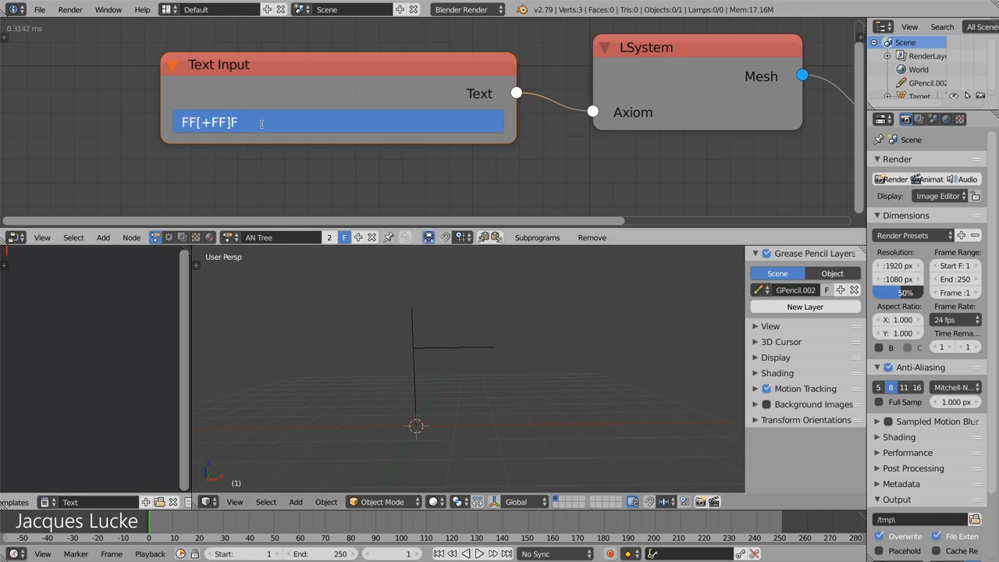
type("[-FF")
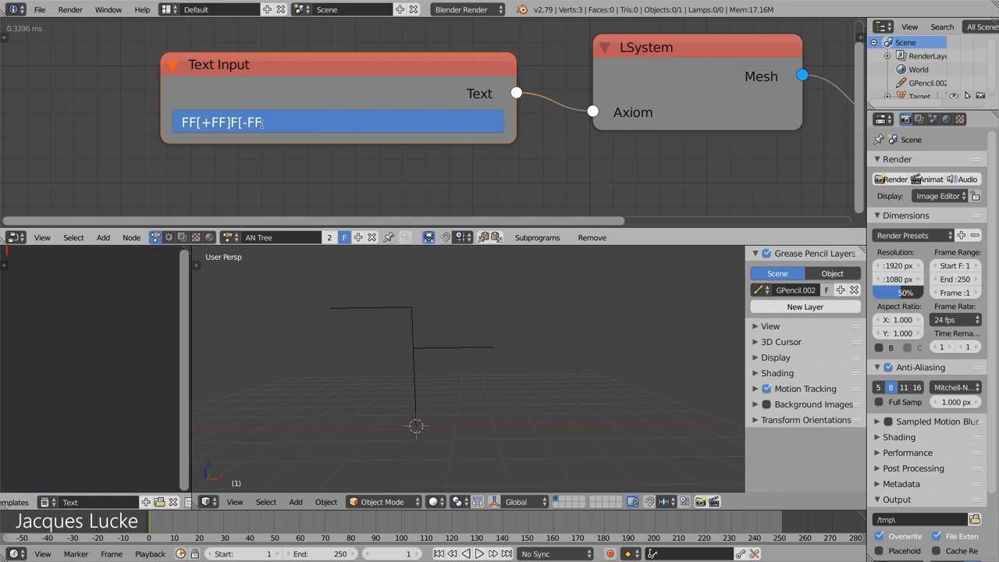
type("[+F")
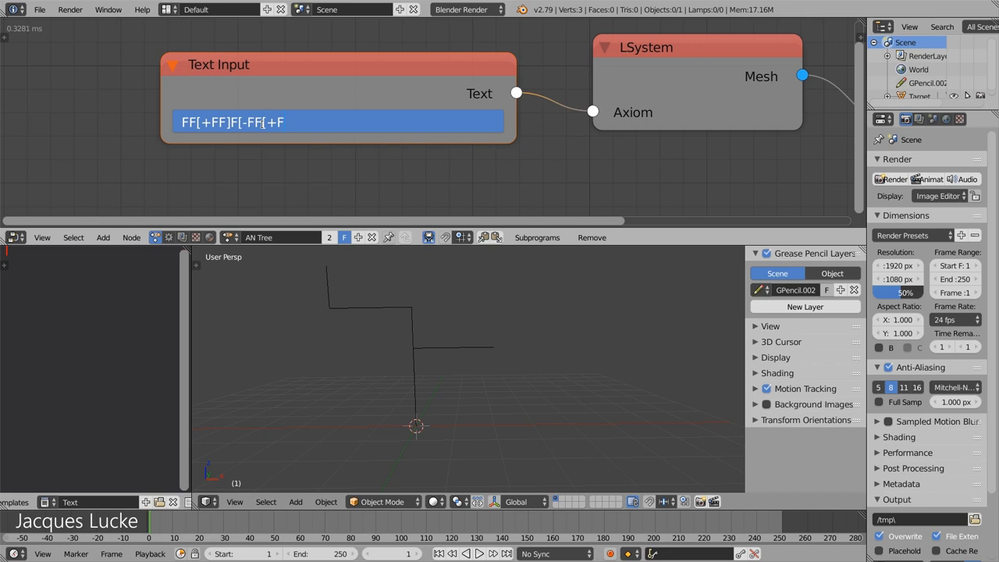
type("]F]FF")
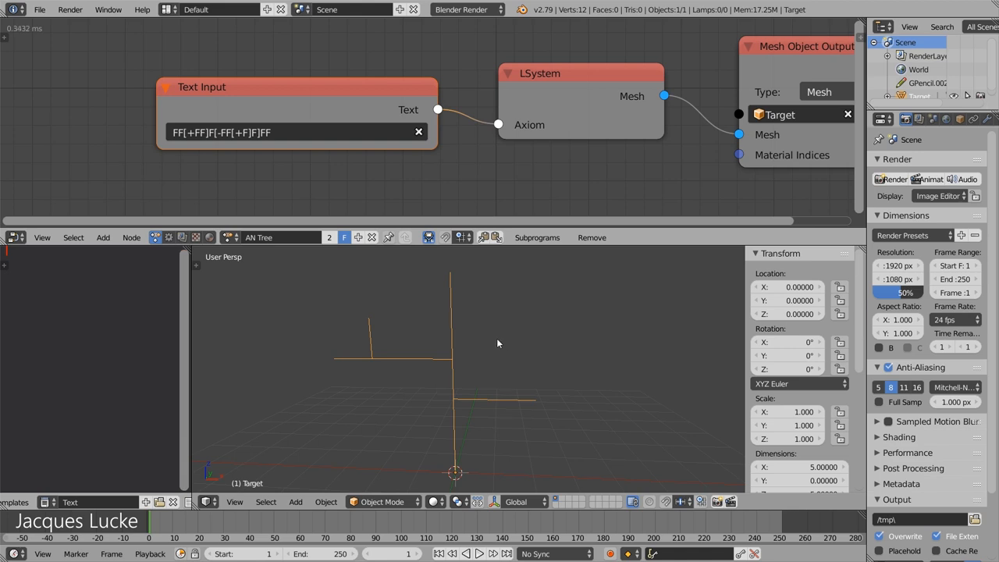
mouse_move(340, 369)
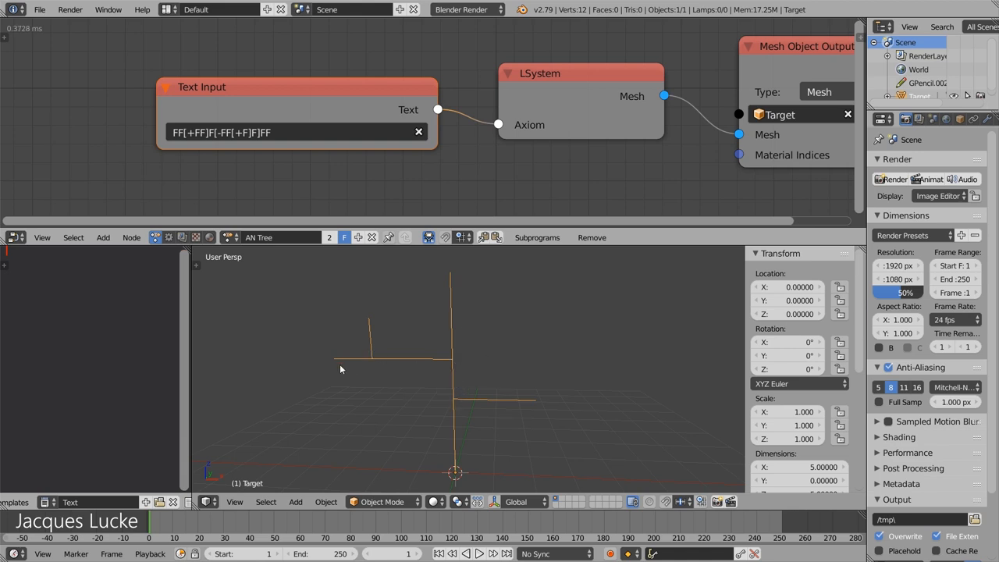
mouse_move(488, 344)
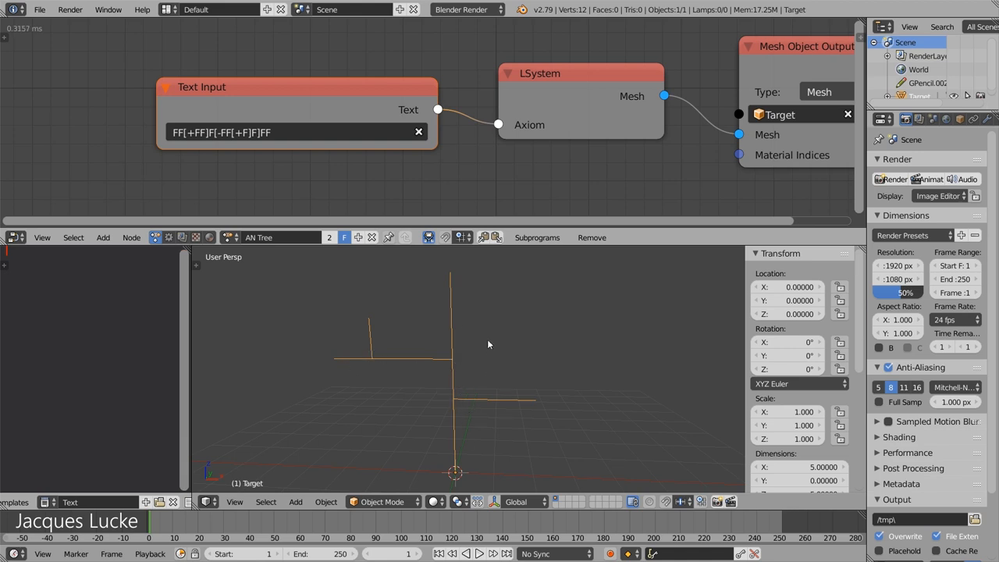
mouse_move(484, 310)
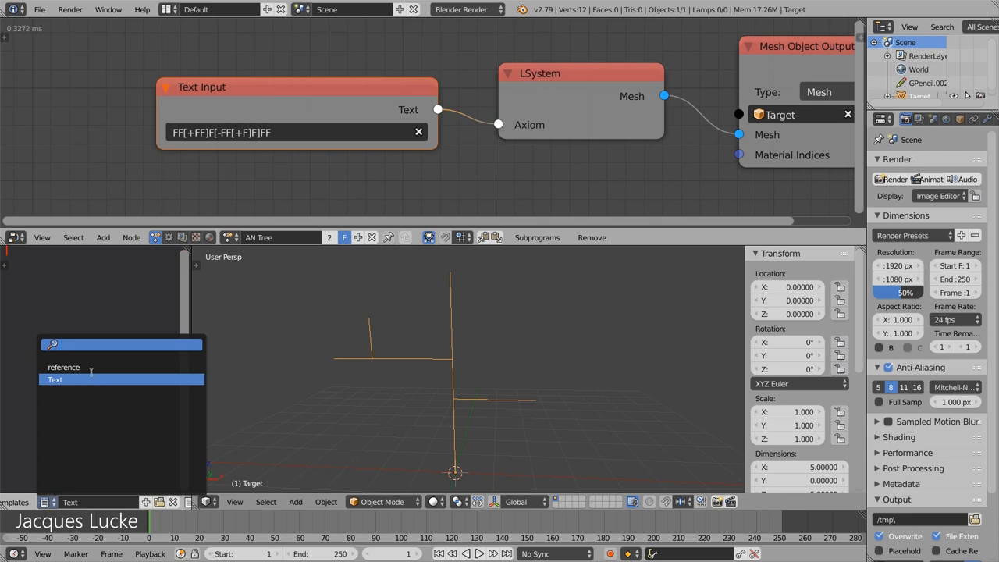
Show the 'reference' text block listing the L-System turtle symbols.
left_click(63, 367)
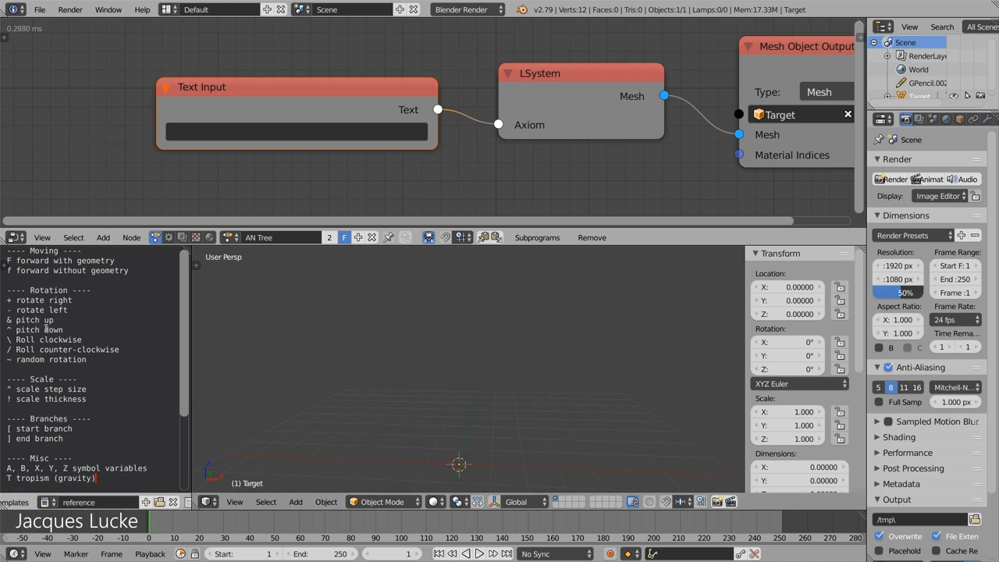
mouse_move(265, 107)
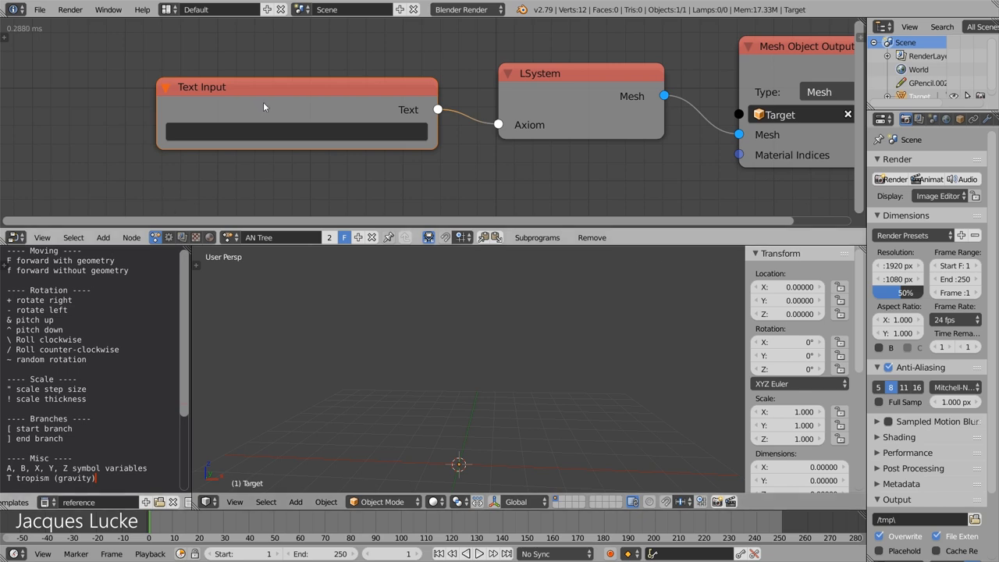
Type the axiom F[+F][-F][&F][^F]FF~F, drawing four side branches and a randomly turned tip.
left_click(297, 131)
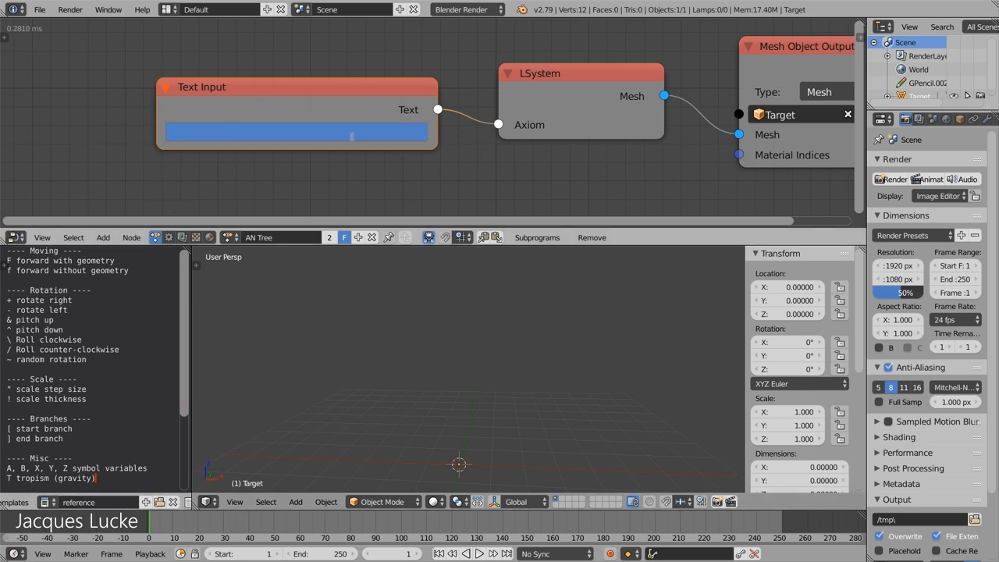
type("F")
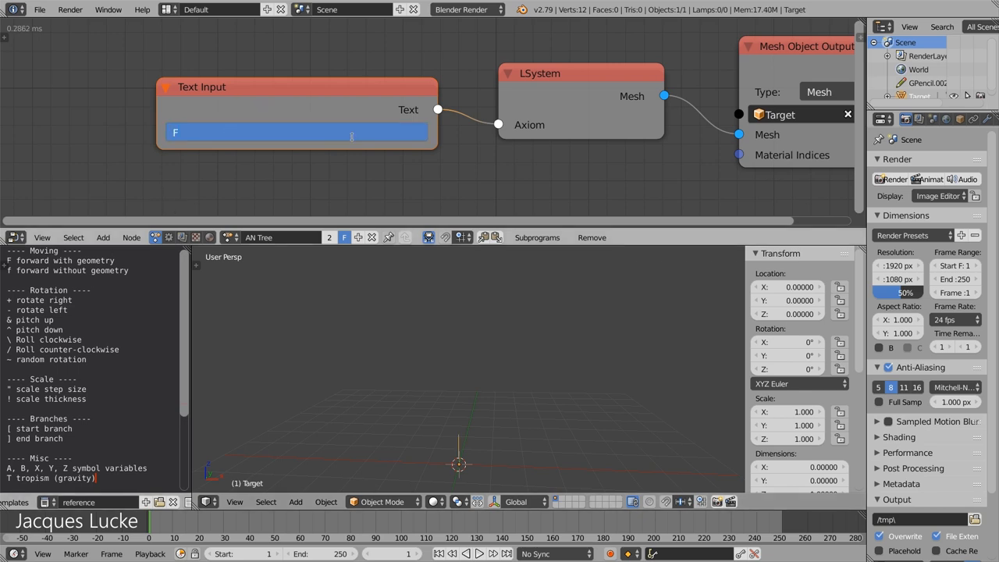
type("[+F]")
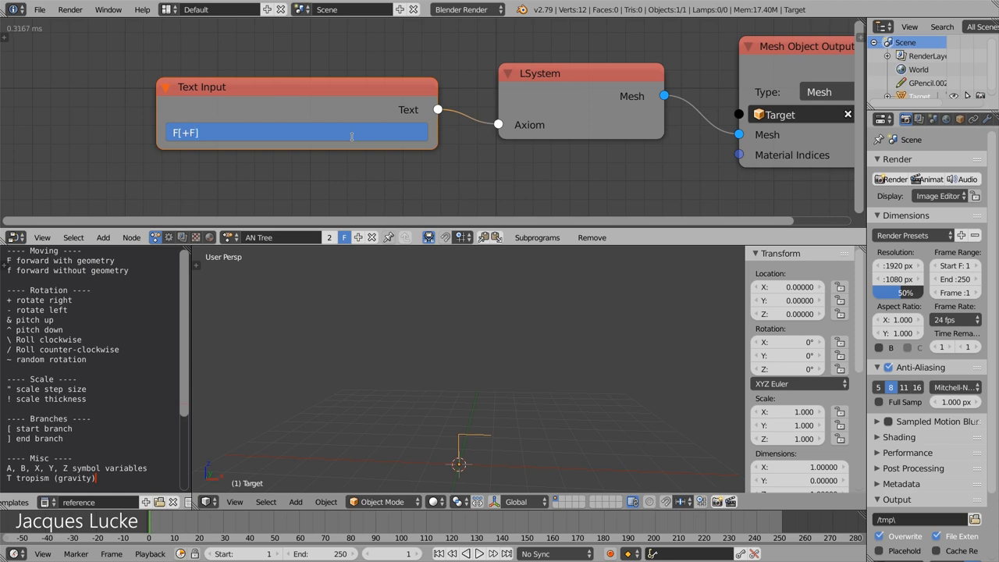
type("[-F]")
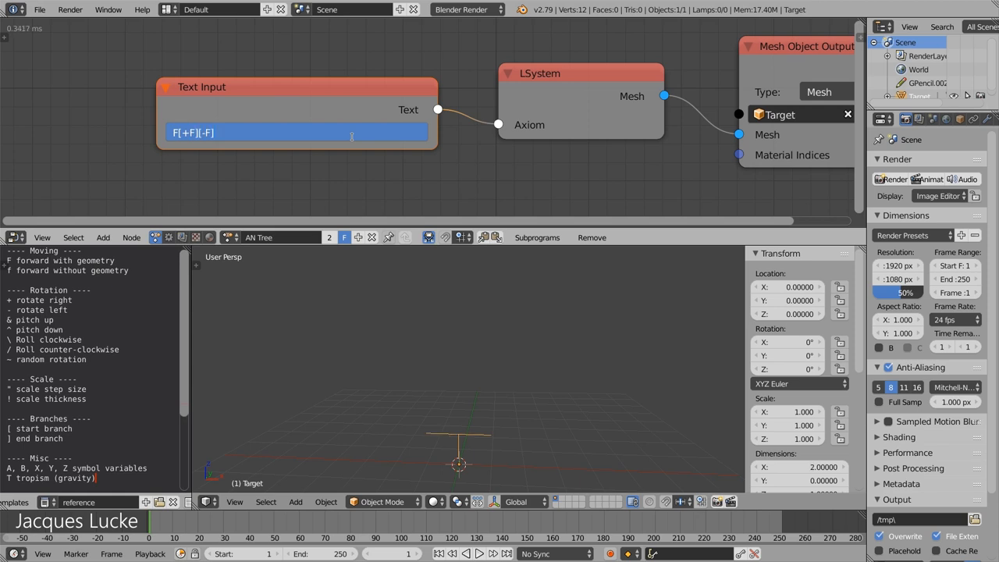
type("[")
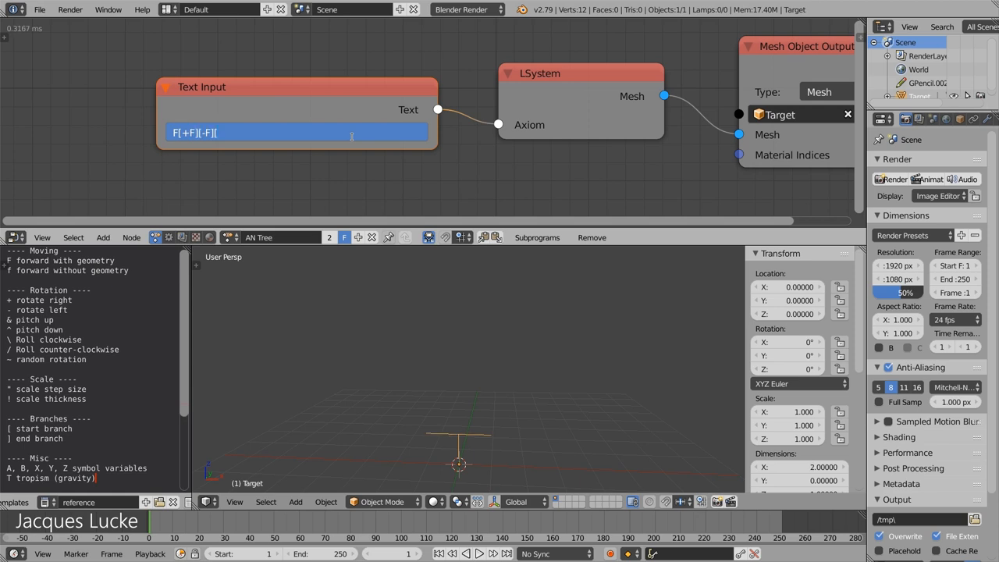
type("&")
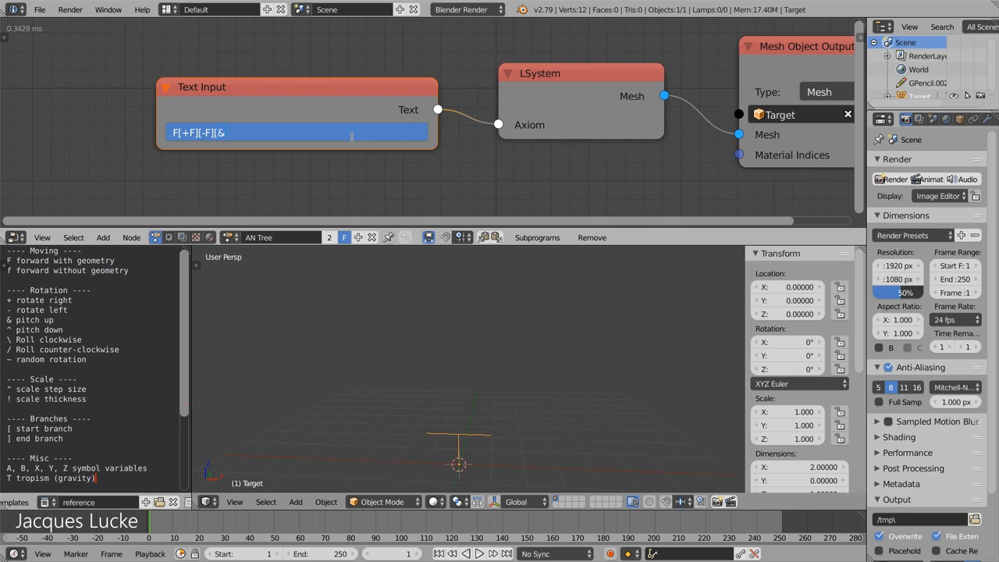
type("F][^F")
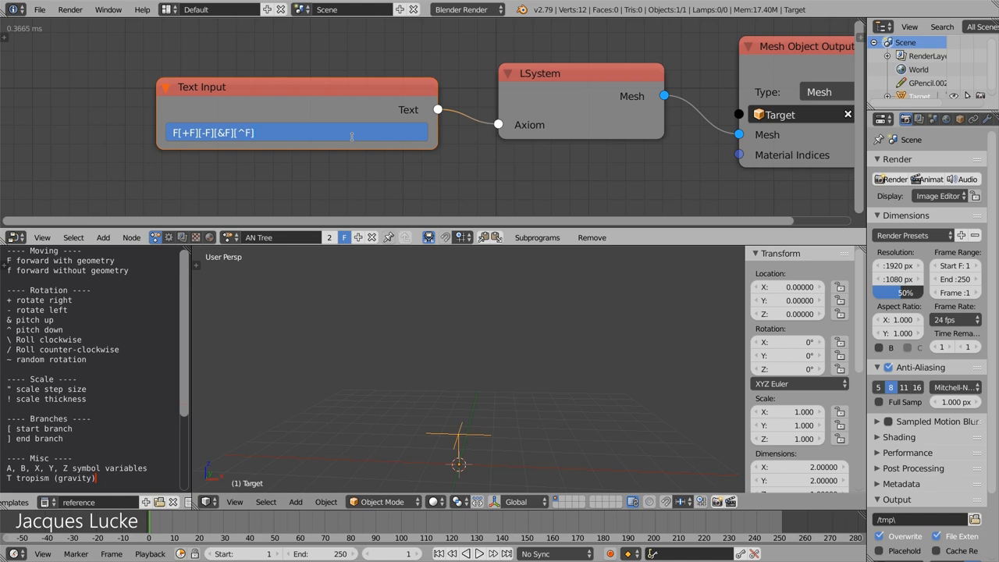
type("FFF")
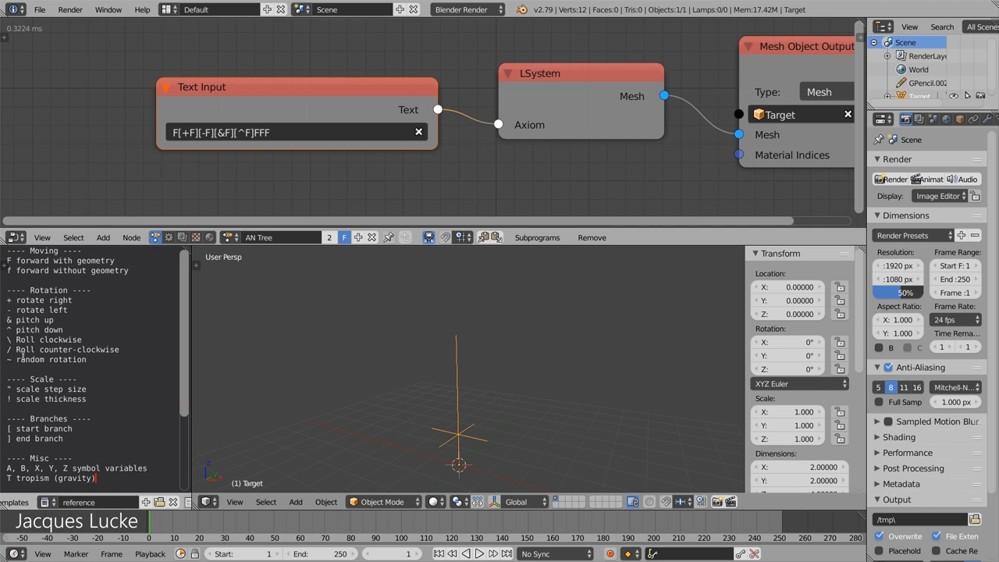
left_click(295, 132)
type("~")
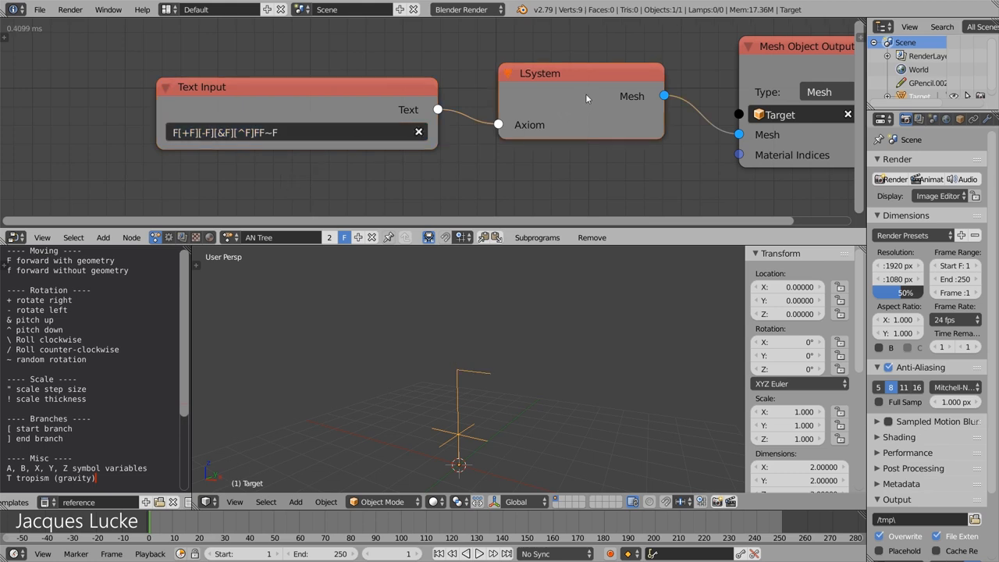
Expose the Seed input (72) on the LSystem node through its socket settings.
left_click(539, 73)
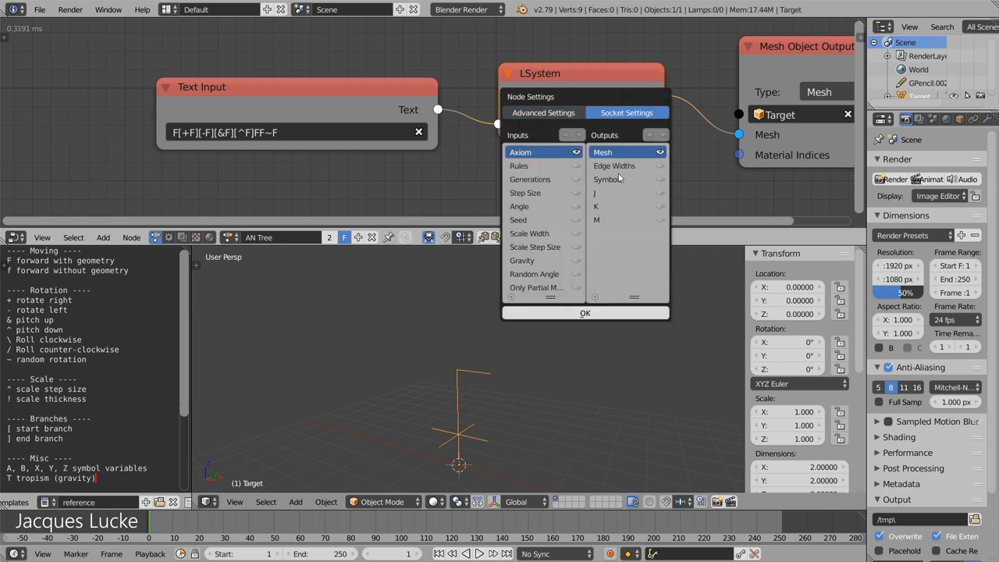
left_click(584, 313)
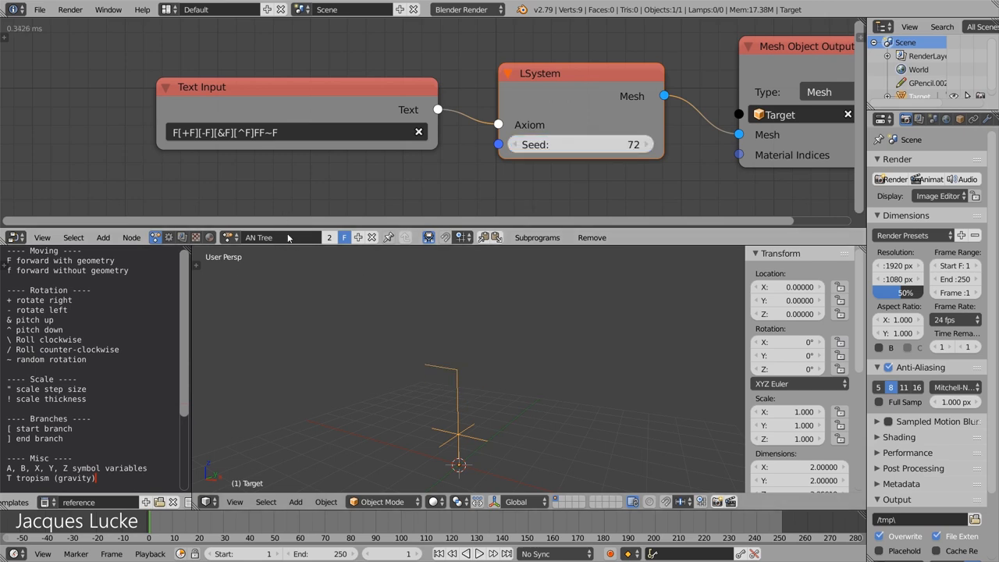
mouse_move(456, 378)
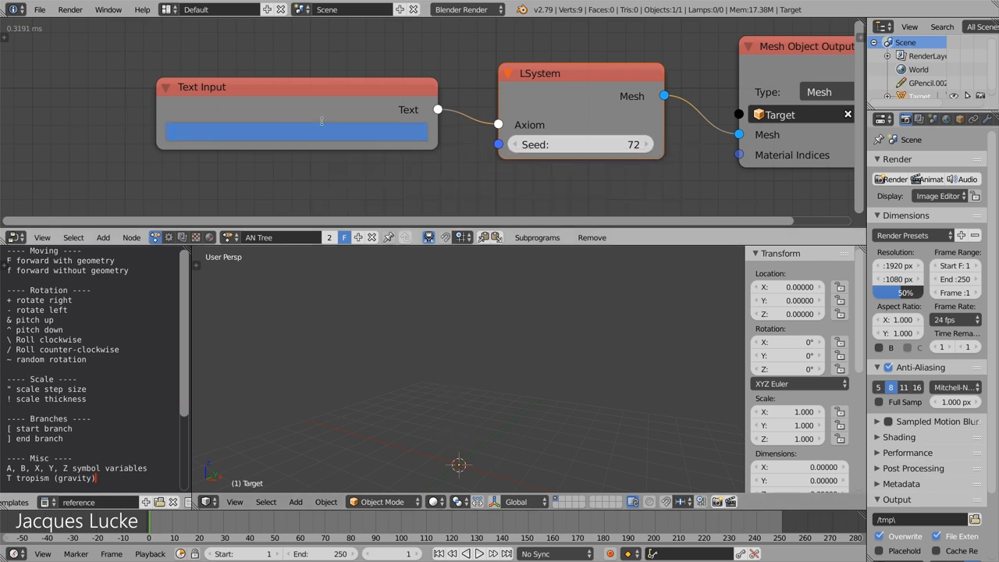
Set the axiom to FF, expose Step Size at 0.50, and check a vertex's height.
type("FF")
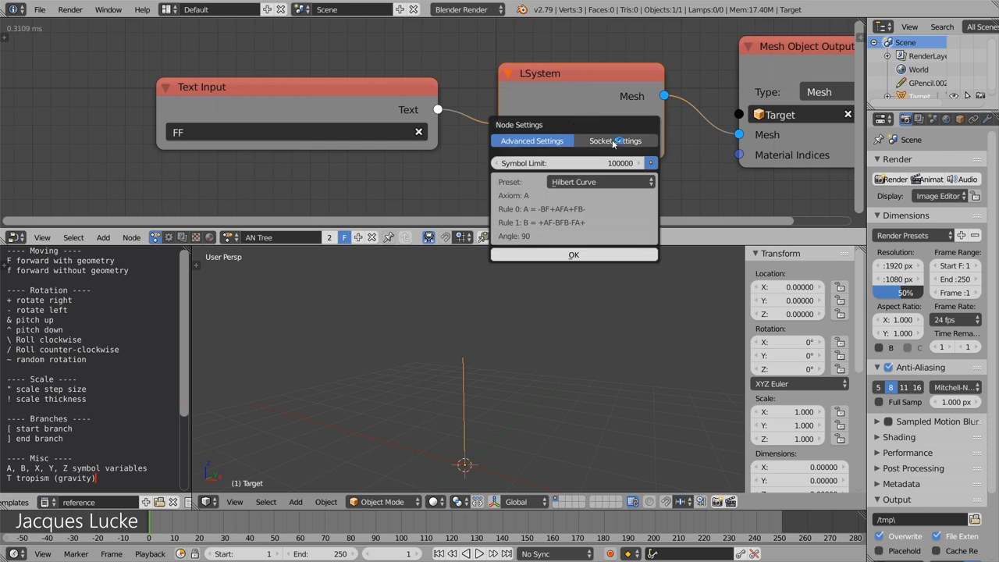
left_click(615, 141)
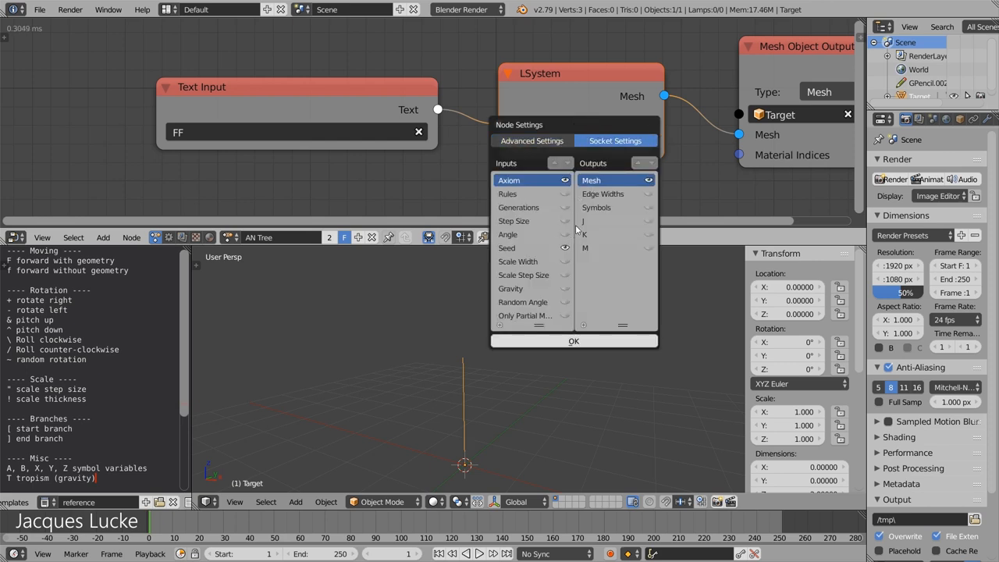
left_click(572, 341)
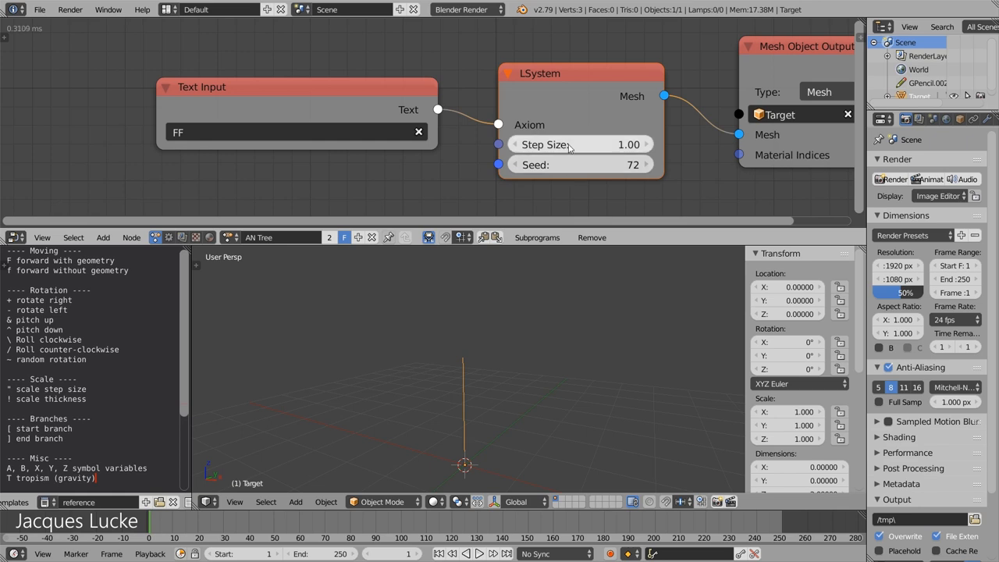
mouse_move(588, 151)
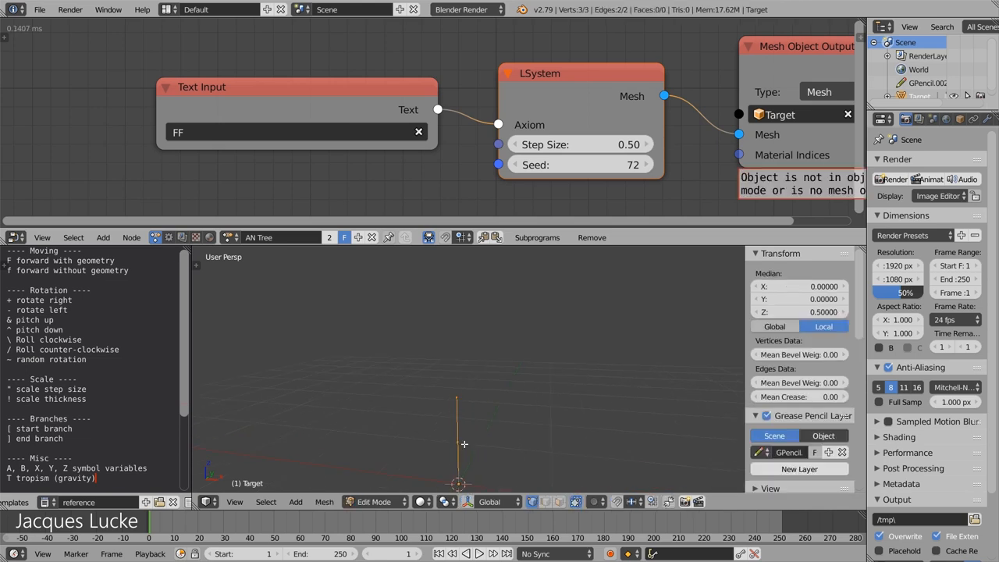
left_click(456, 396)
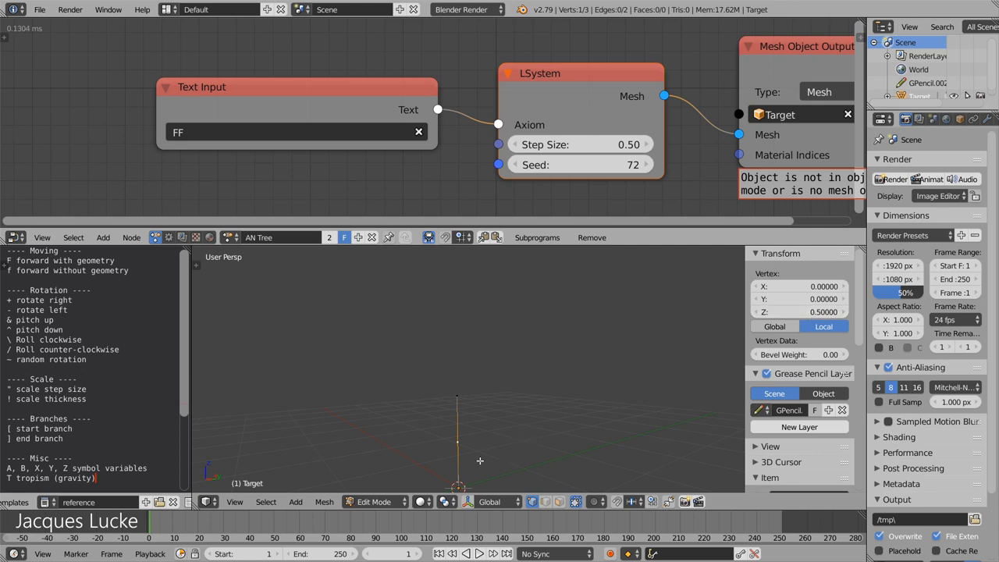
mouse_move(477, 423)
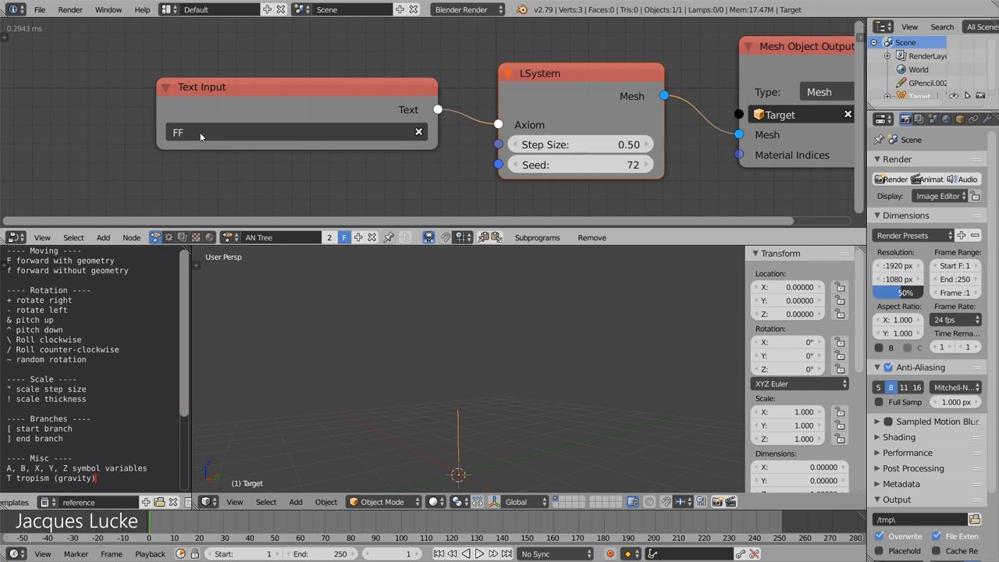
left_click(297, 131)
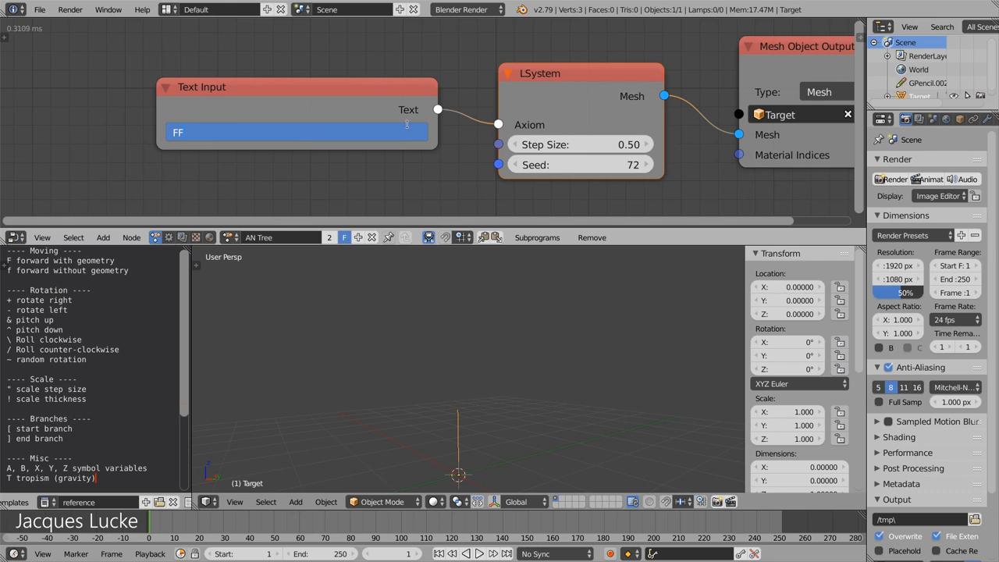
Change the axiom to FF(3)+(30)F and expose the LSystem node's Angle input (90).
type("(3")
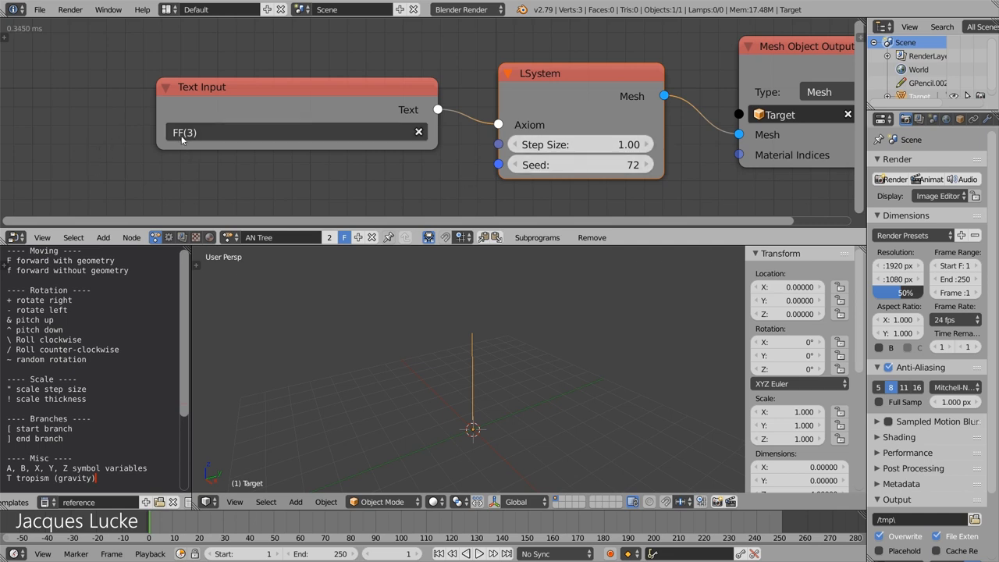
mouse_move(187, 132)
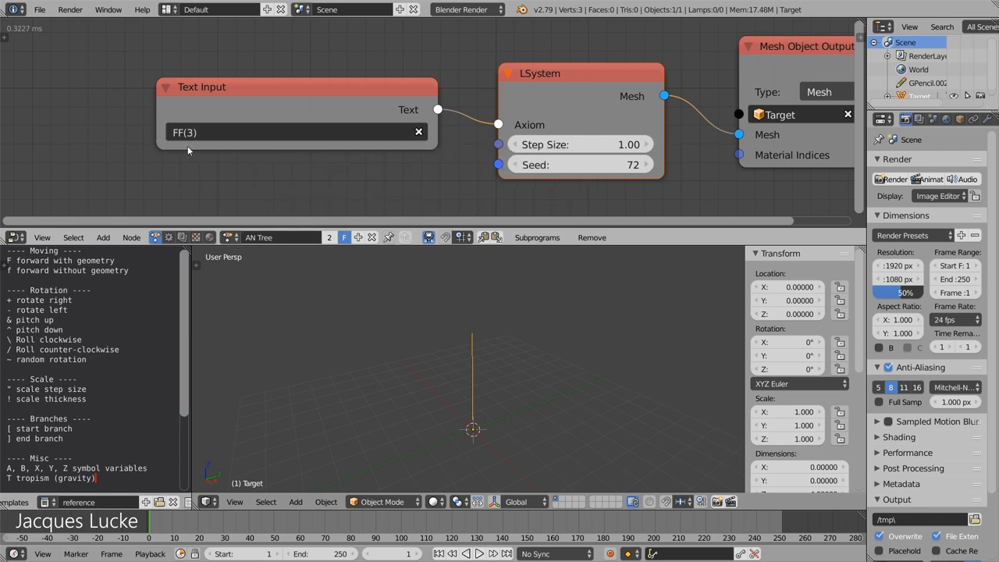
mouse_move(188, 132)
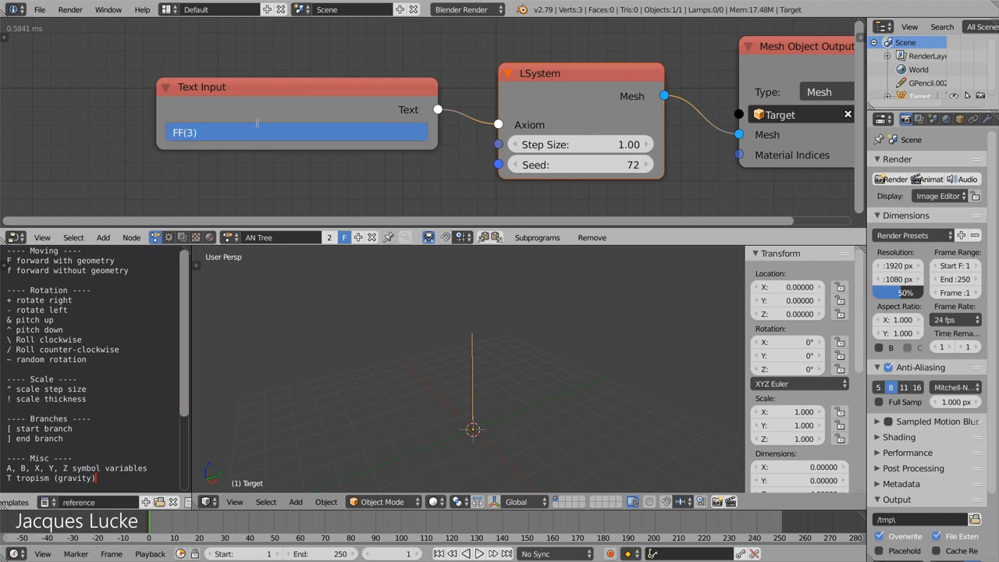
type("+F")
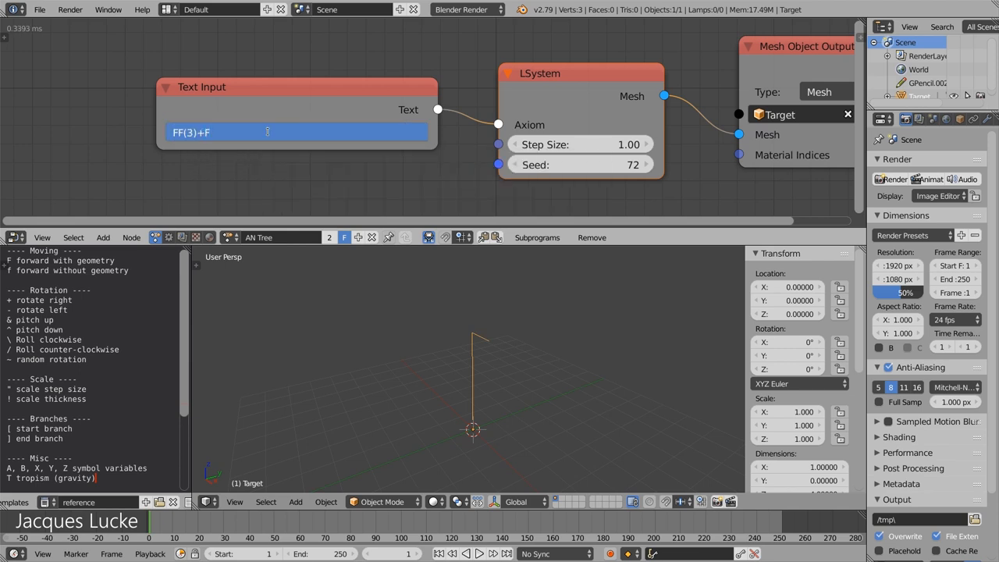
type("(30)")
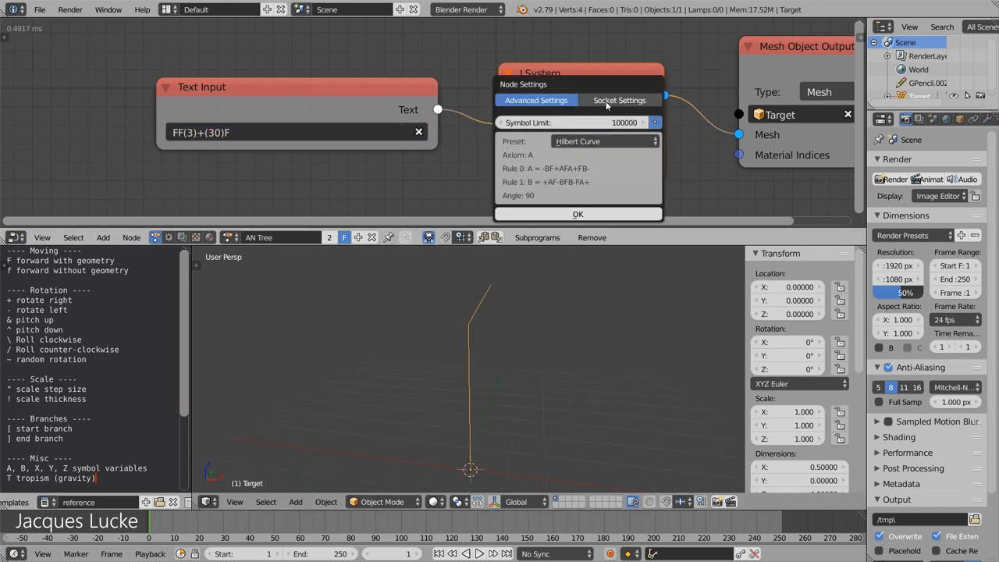
left_click(577, 214)
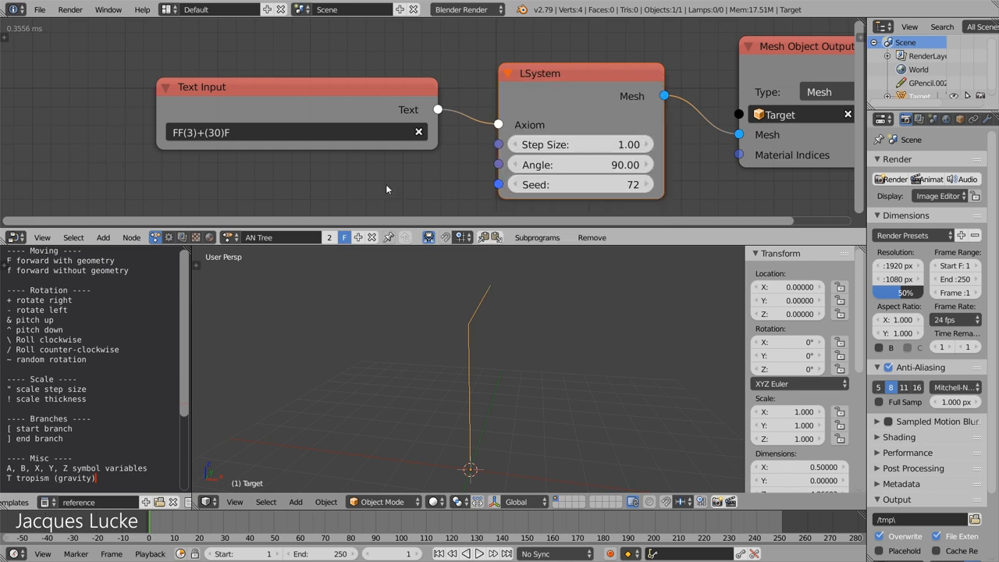